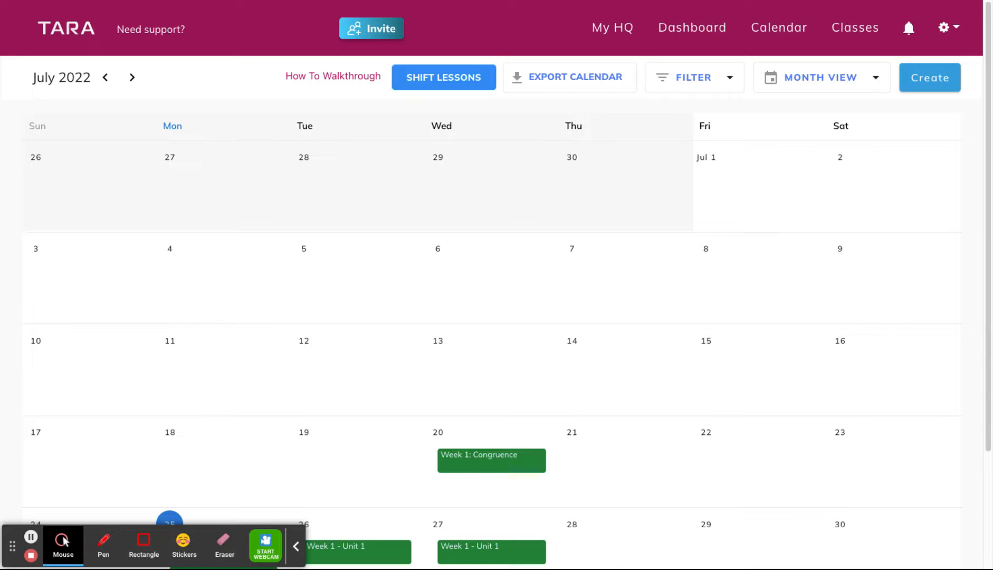
mouse_move(335, 331)
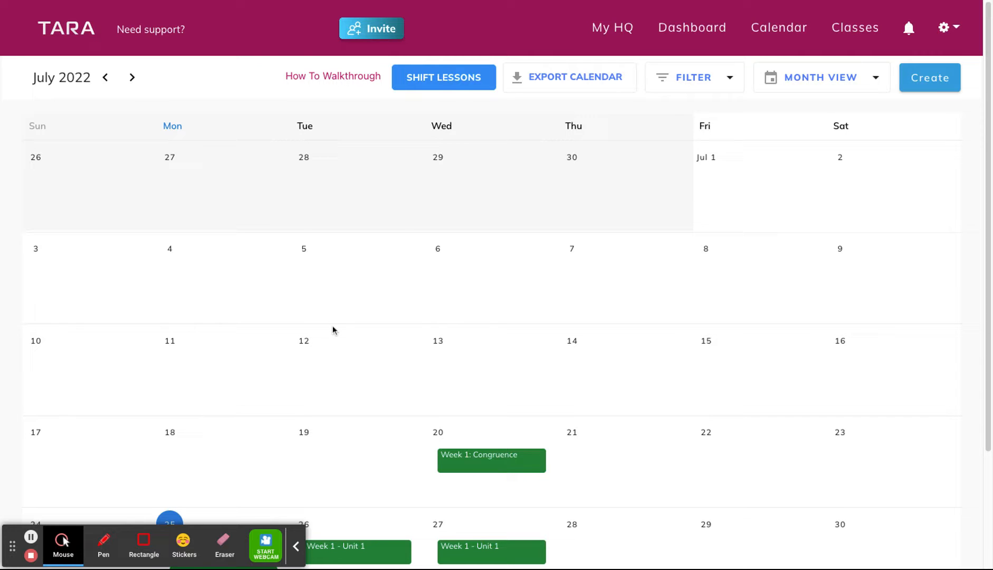
mouse_move(292, 349)
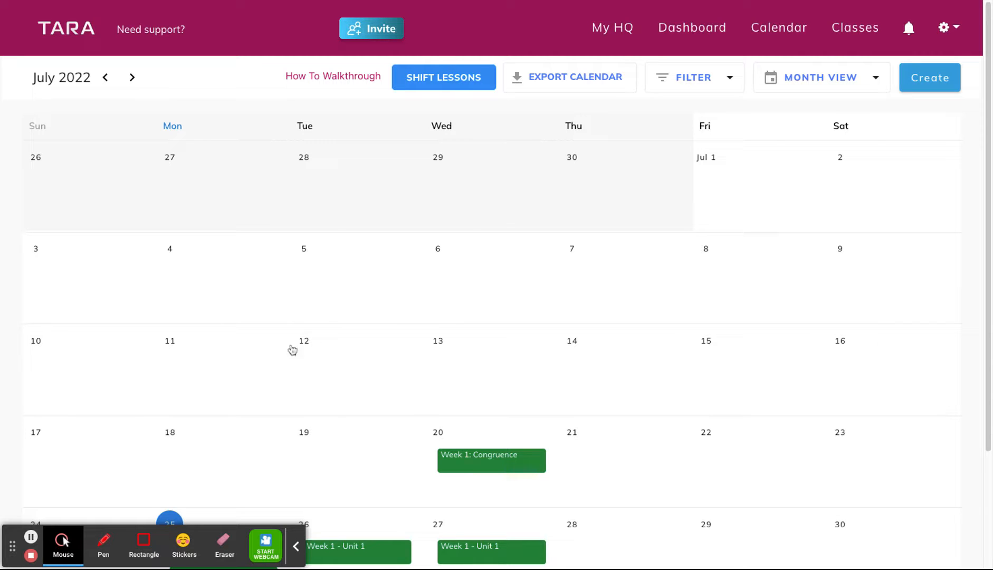
mouse_move(31, 537)
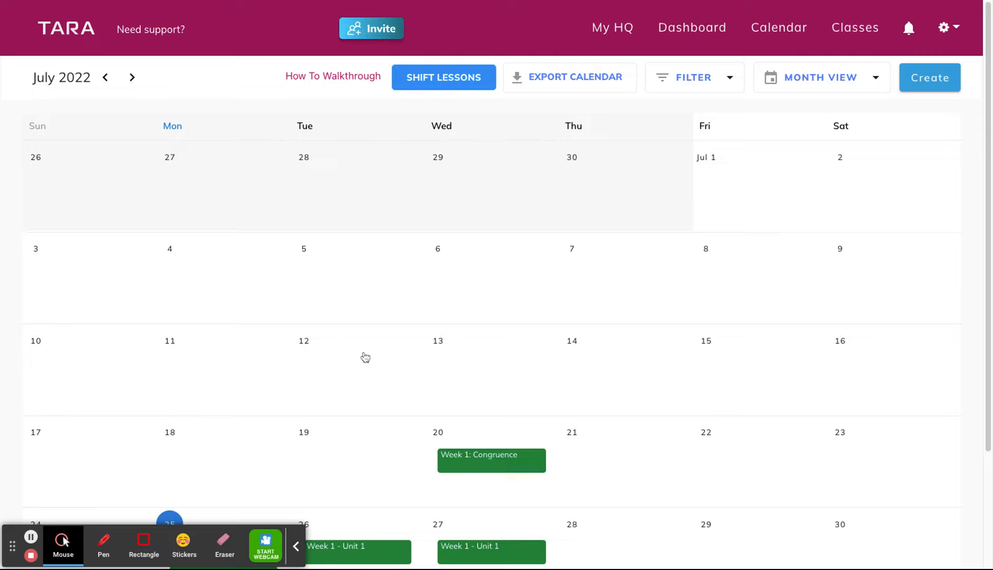
mouse_move(466, 281)
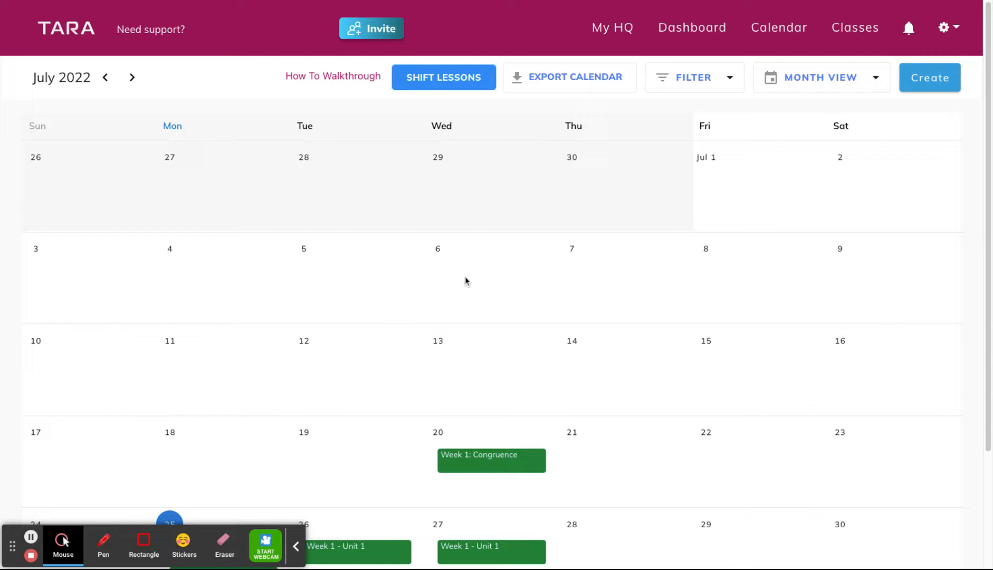
- Start a new meeting from the Create dropdown at the top right
left_click(779, 28)
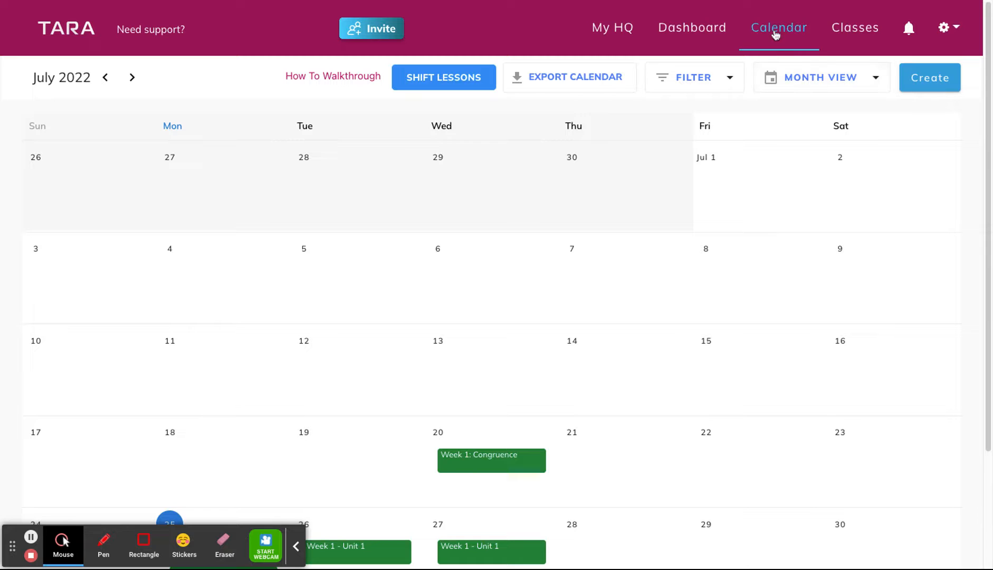
mouse_move(557, 227)
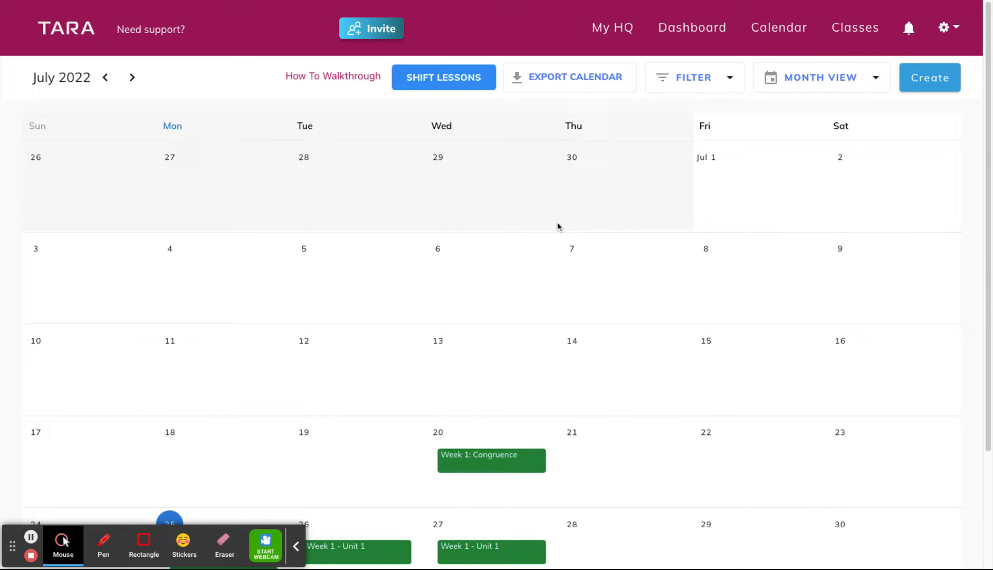
mouse_move(940, 112)
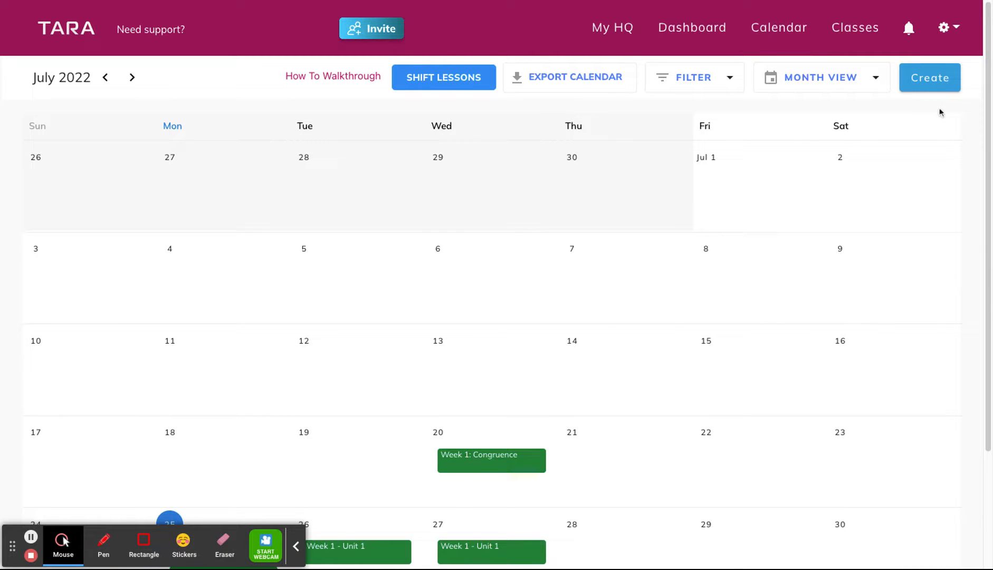
left_click(929, 77)
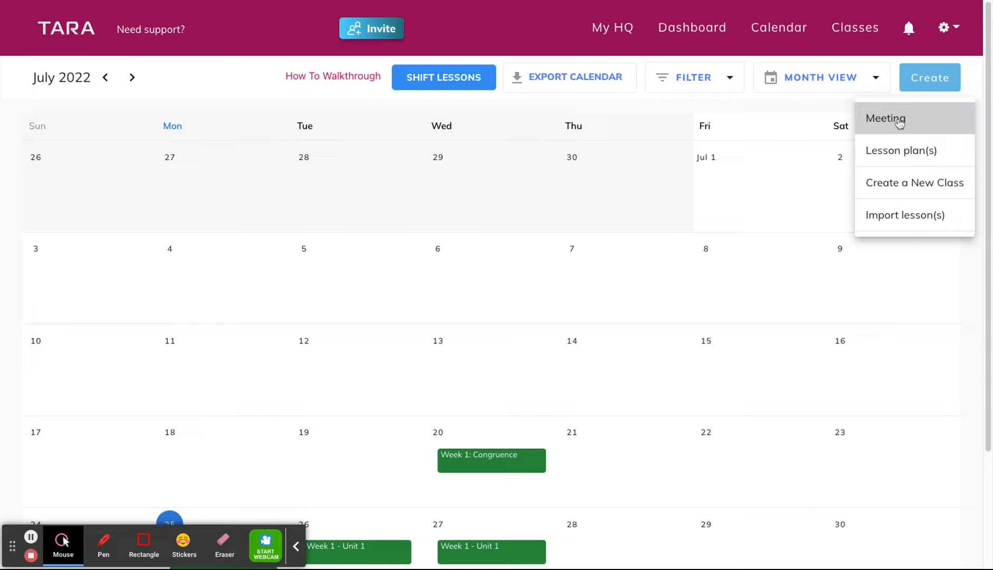
left_click(886, 118)
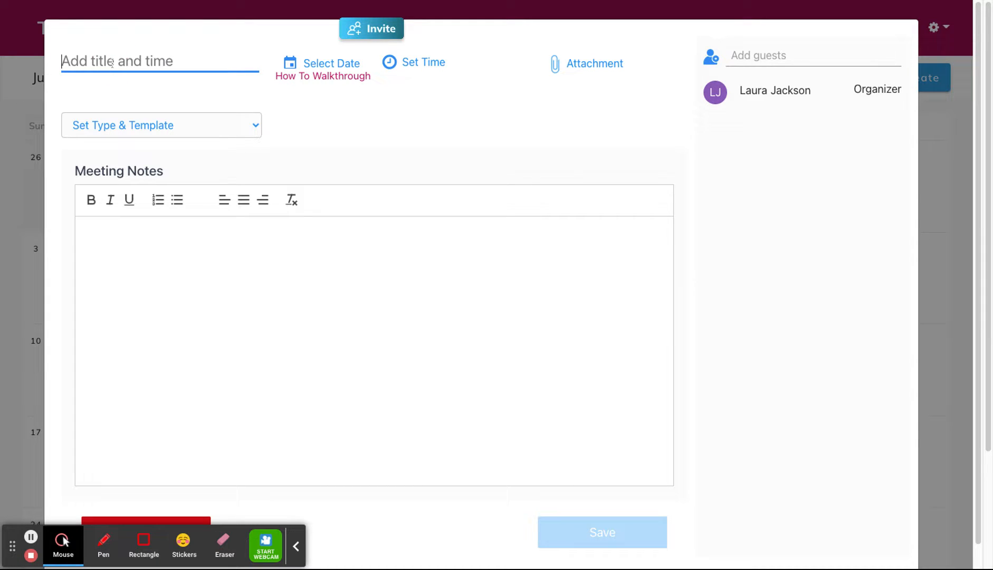
- Title the meeting 'Collaborative Planning' and date it August 2, 2022
type("Collaborative Planning")
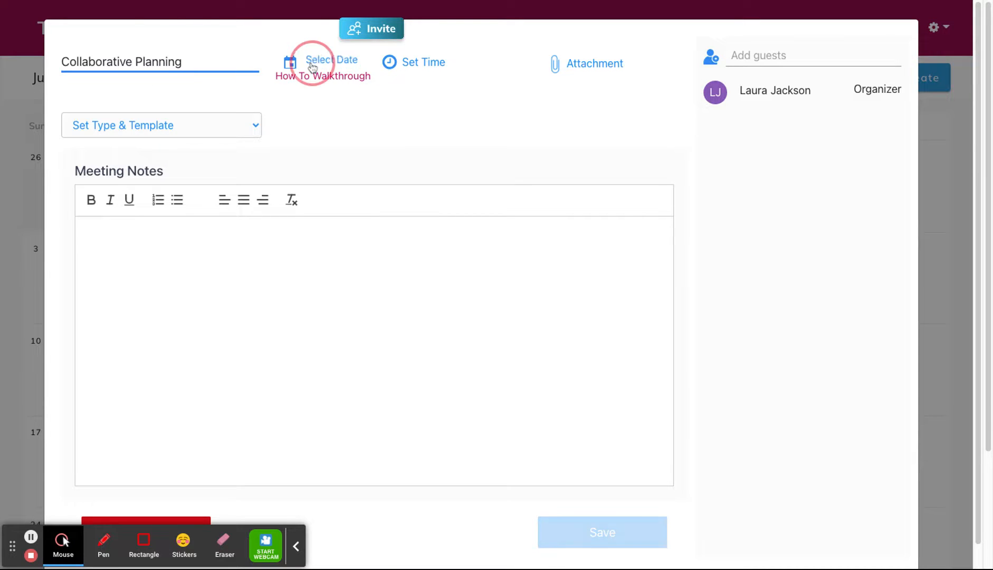
left_click(323, 62)
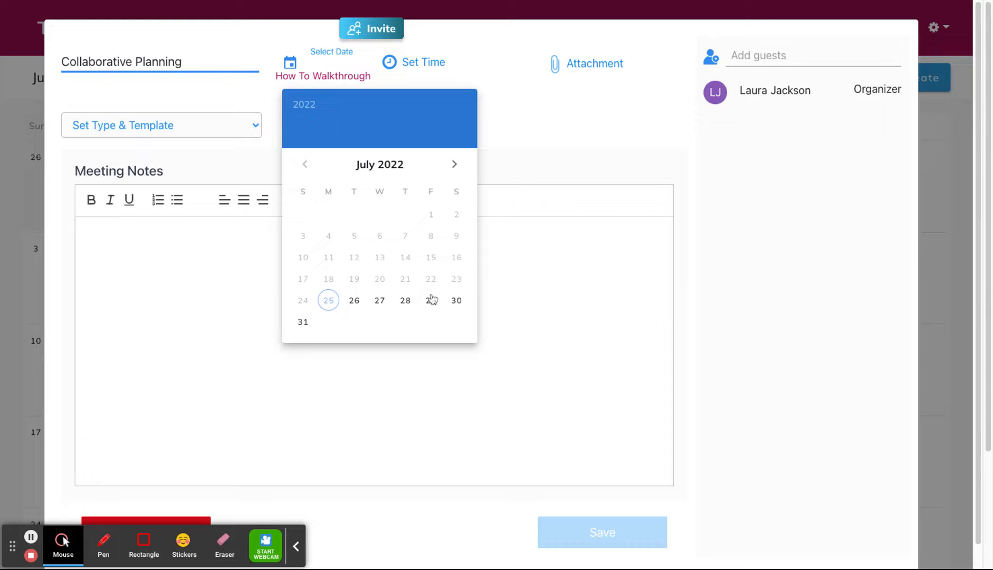
left_click(454, 165)
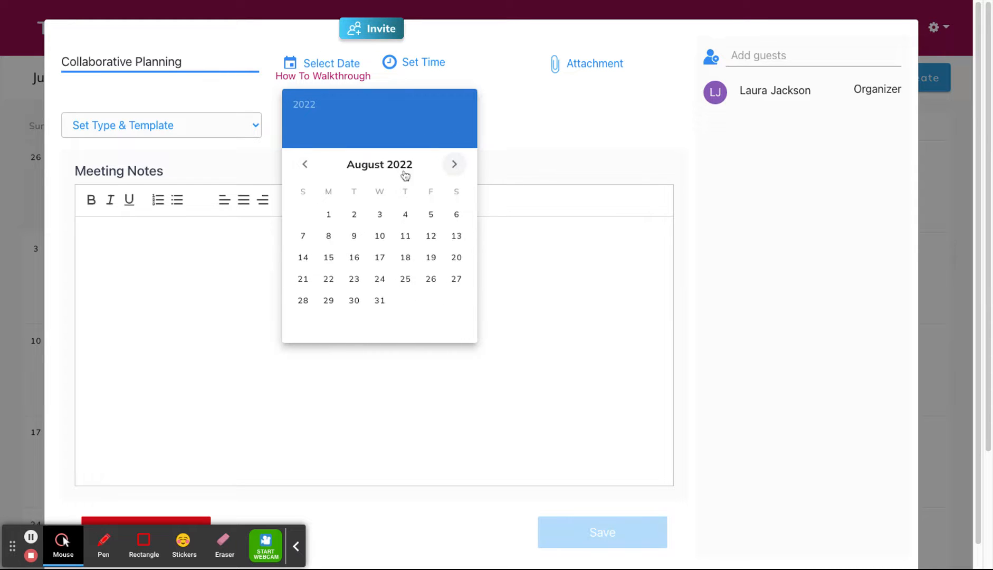
left_click(353, 215)
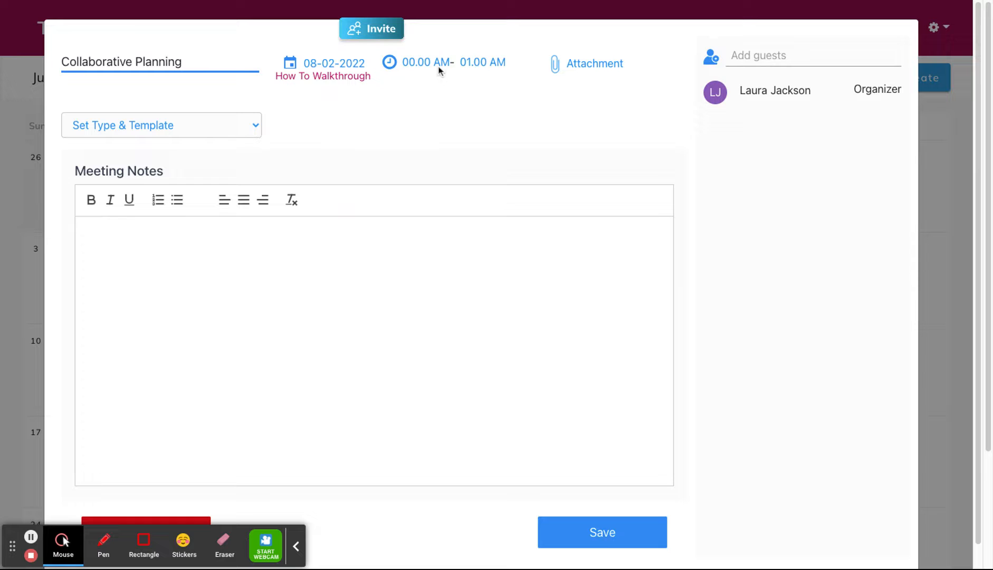
- Set the meeting time to start at 07:00 AM and end at 08:00 AM
left_click(425, 62)
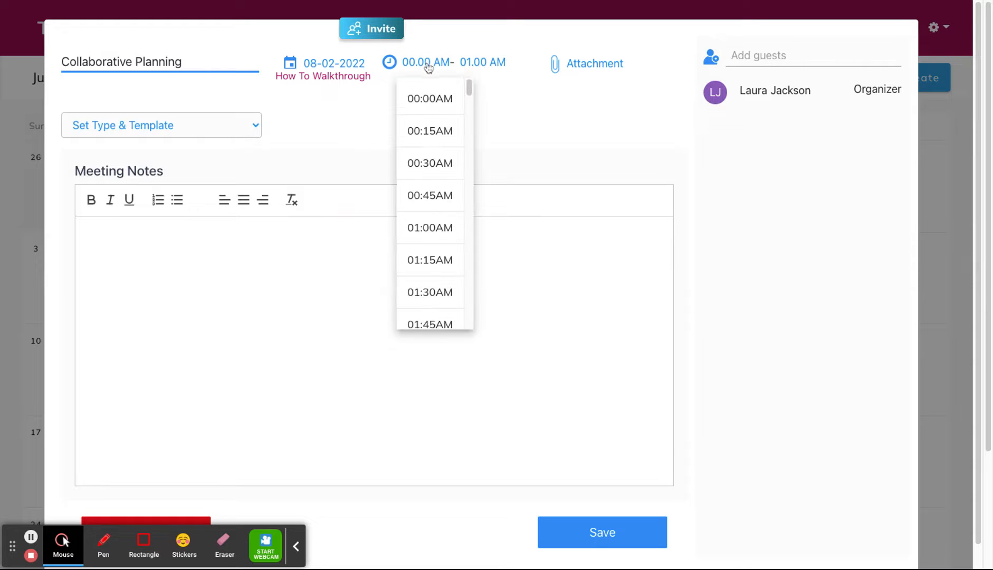
scroll("down", 3)
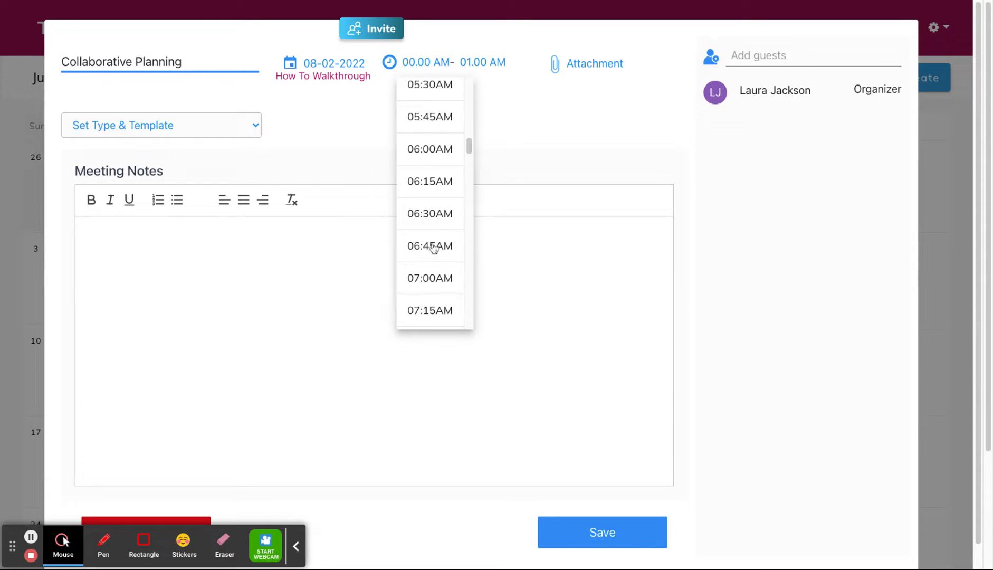
scroll("down", 3)
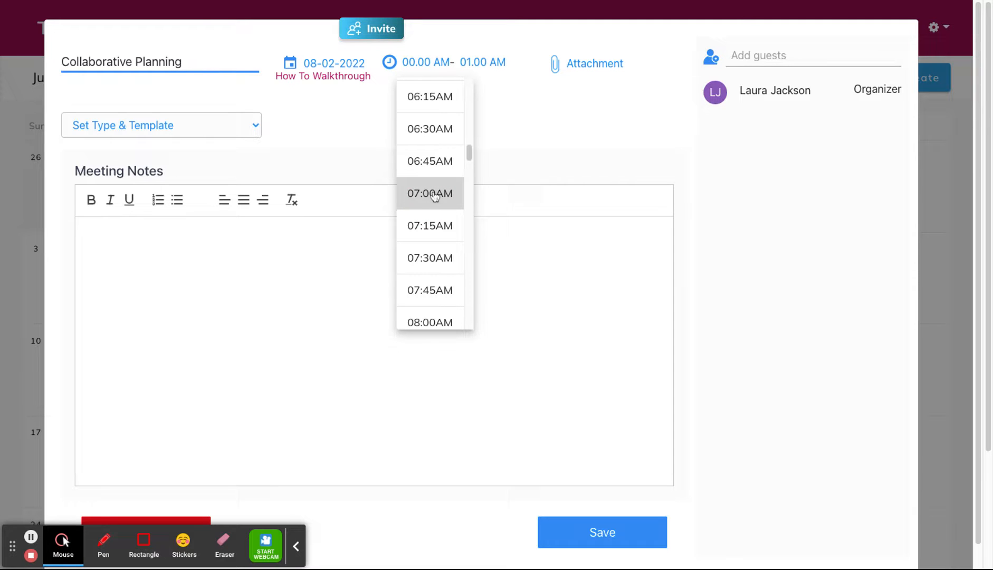
left_click(429, 193)
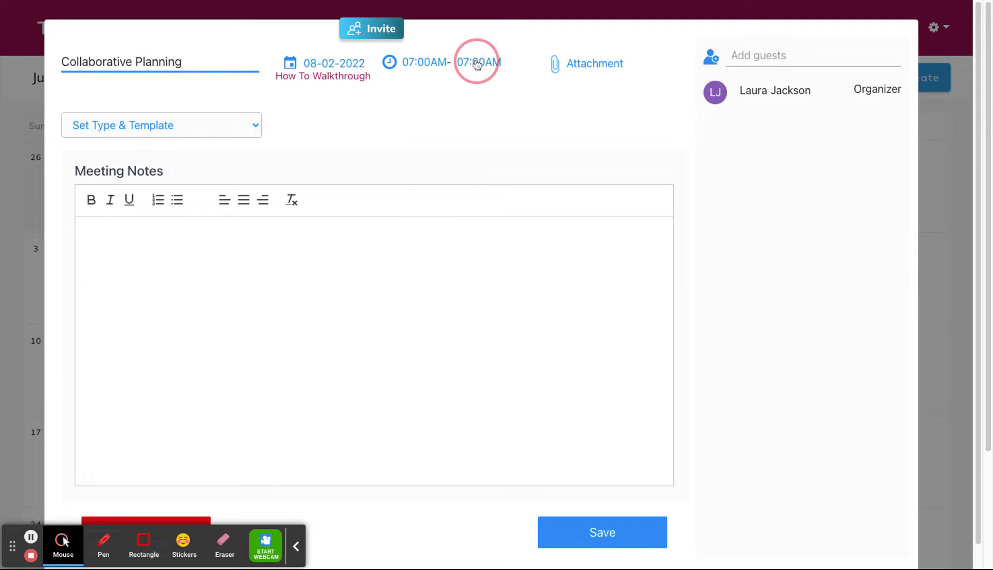
left_click(478, 63)
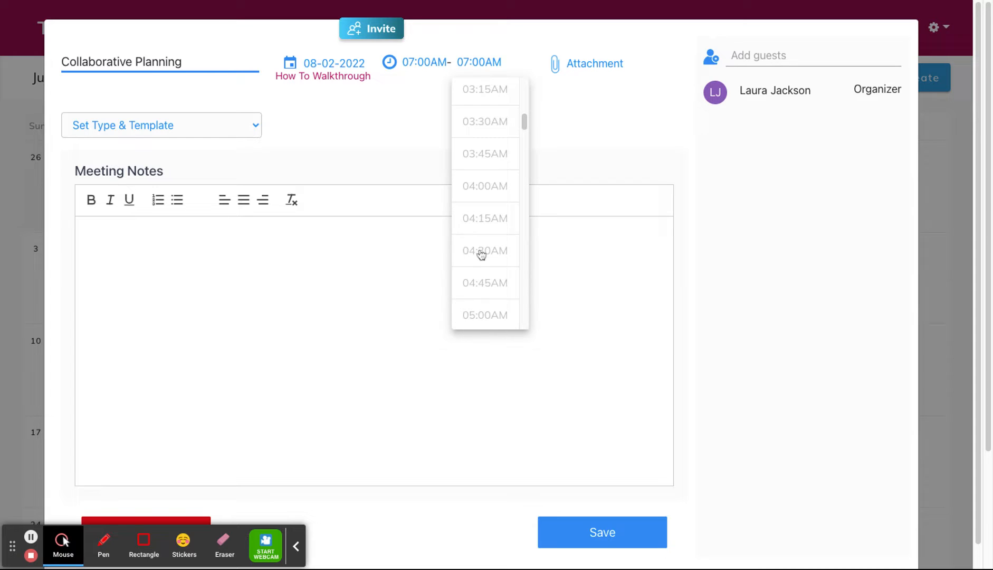
scroll("down", 3)
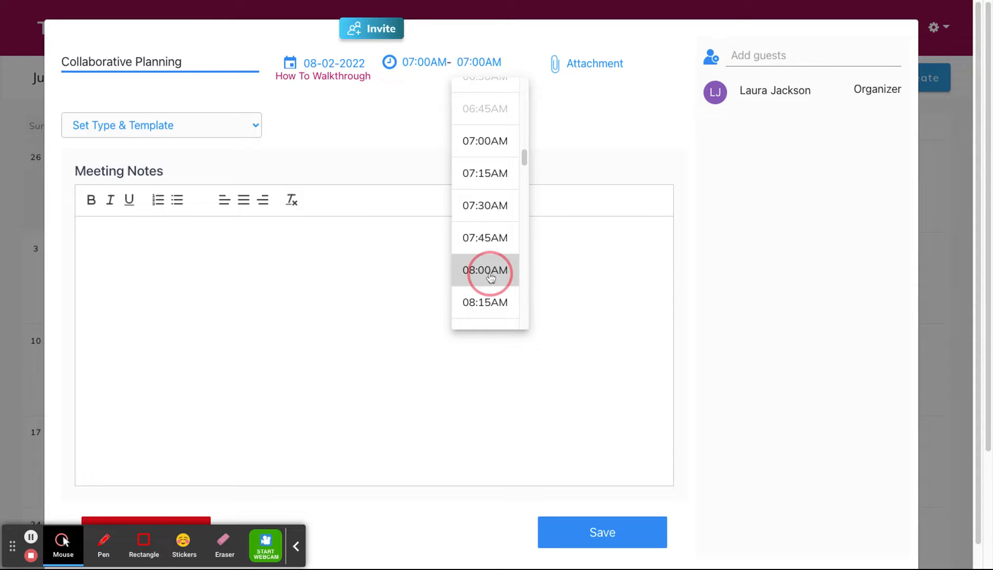
left_click(483, 270)
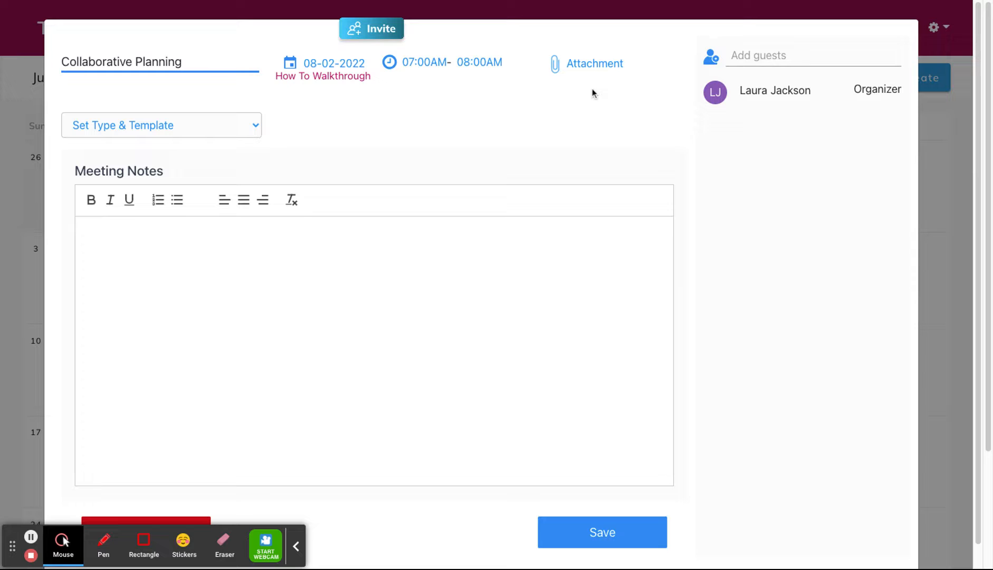
mouse_move(591, 71)
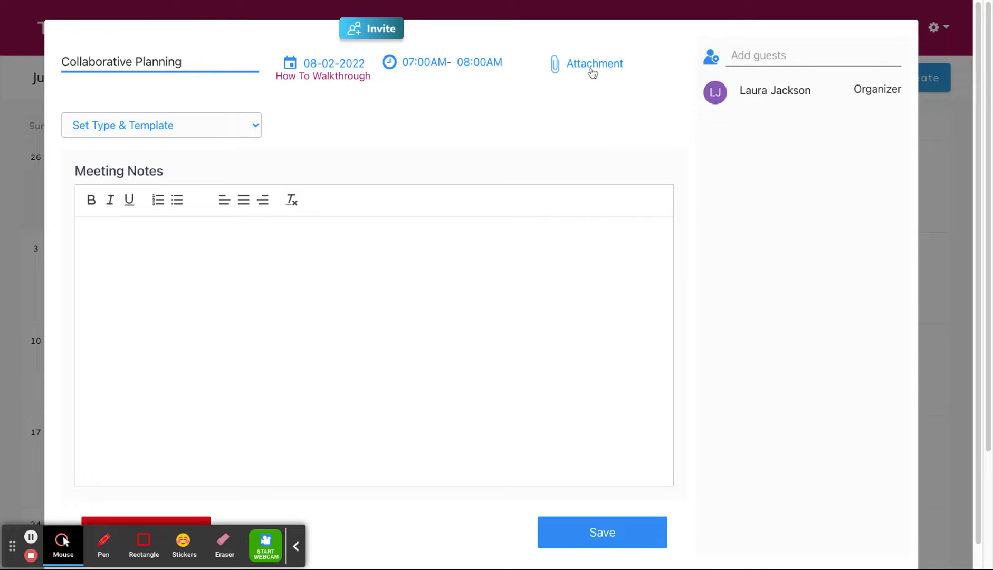
mouse_move(592, 72)
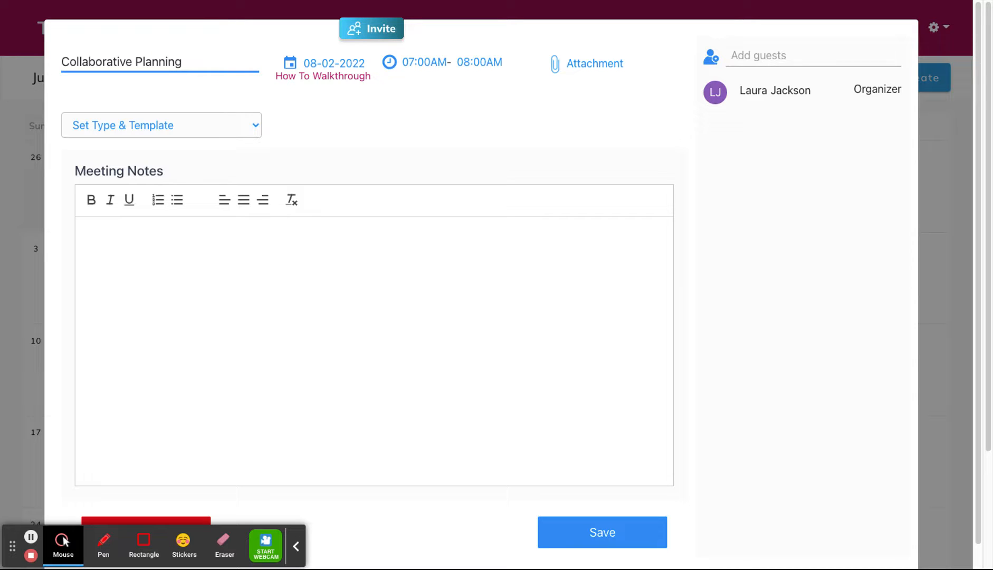
left_click(99, 245)
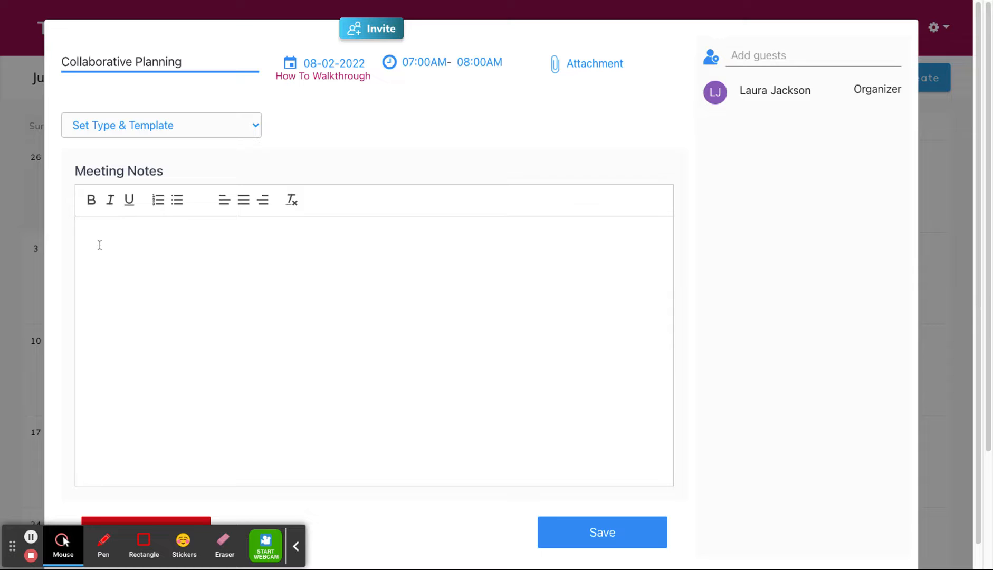
left_click(223, 201)
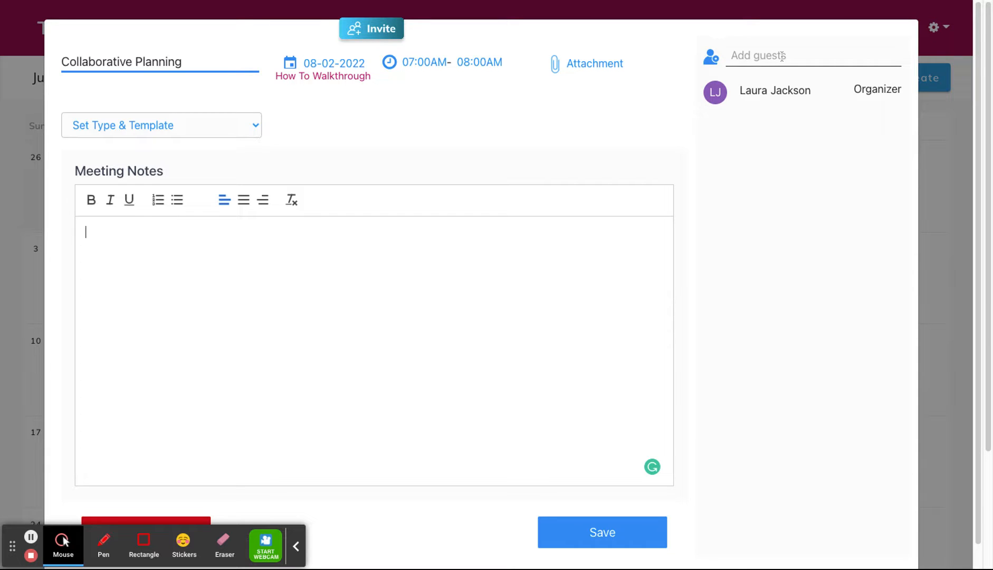
left_click(813, 56)
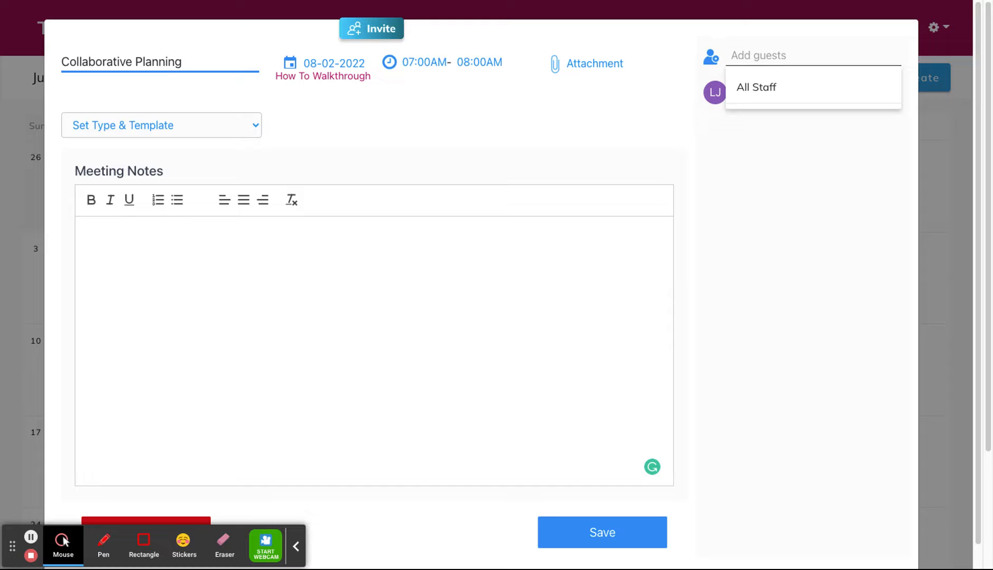
type("scott")
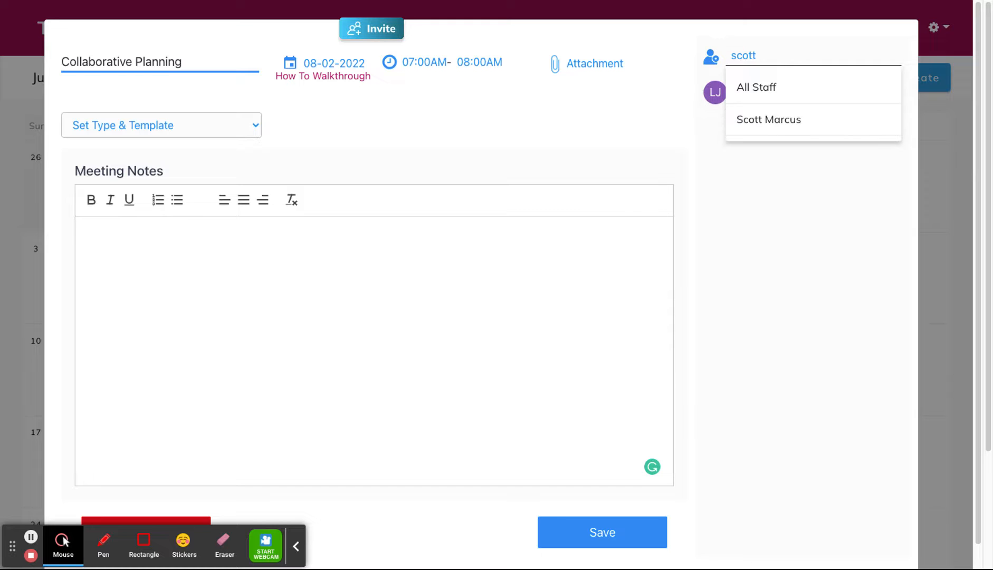
left_click(769, 119)
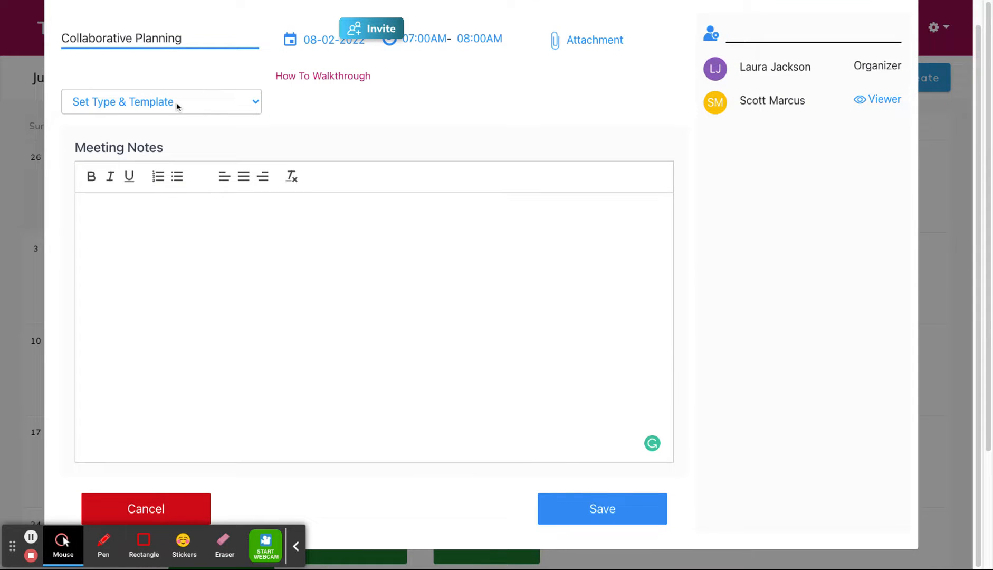
- Bring up the Set Type & Template list for the meeting notes
left_click(161, 101)
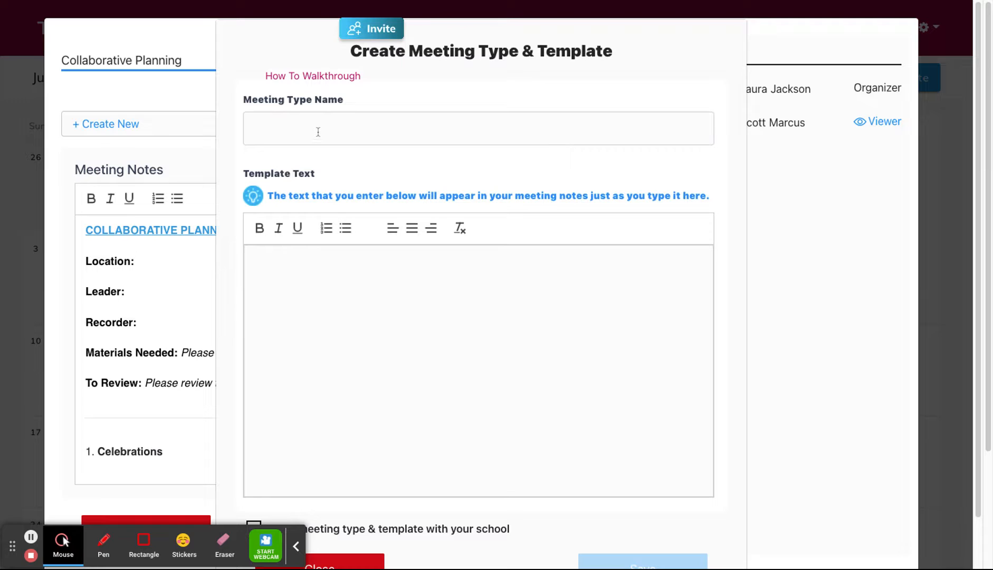
left_click(477, 129)
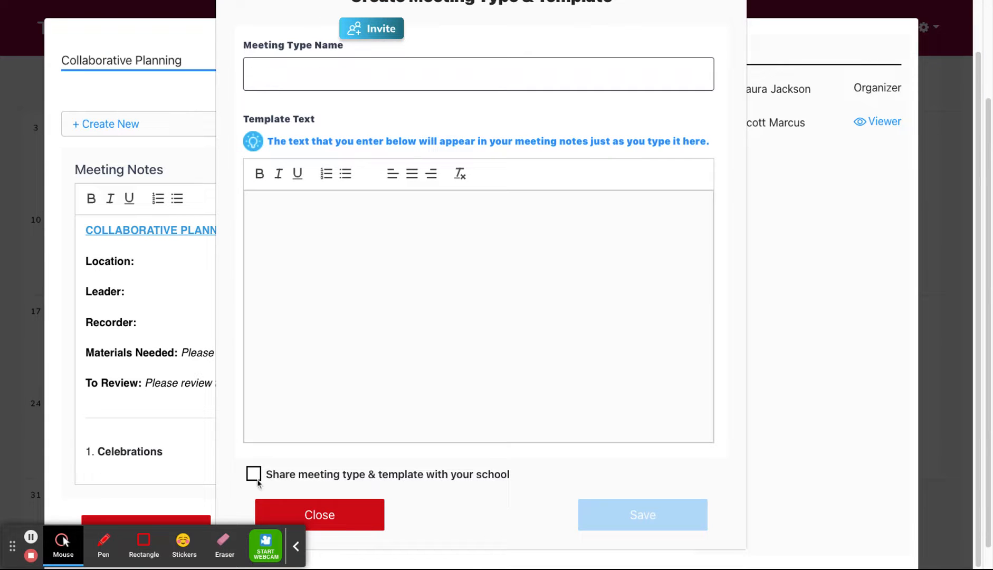
left_click(477, 74)
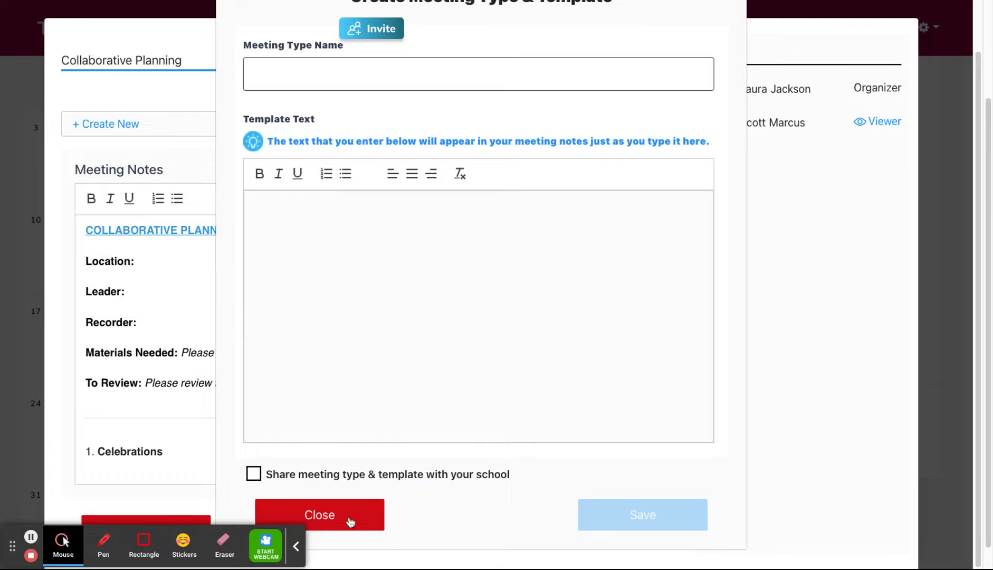
left_click(318, 514)
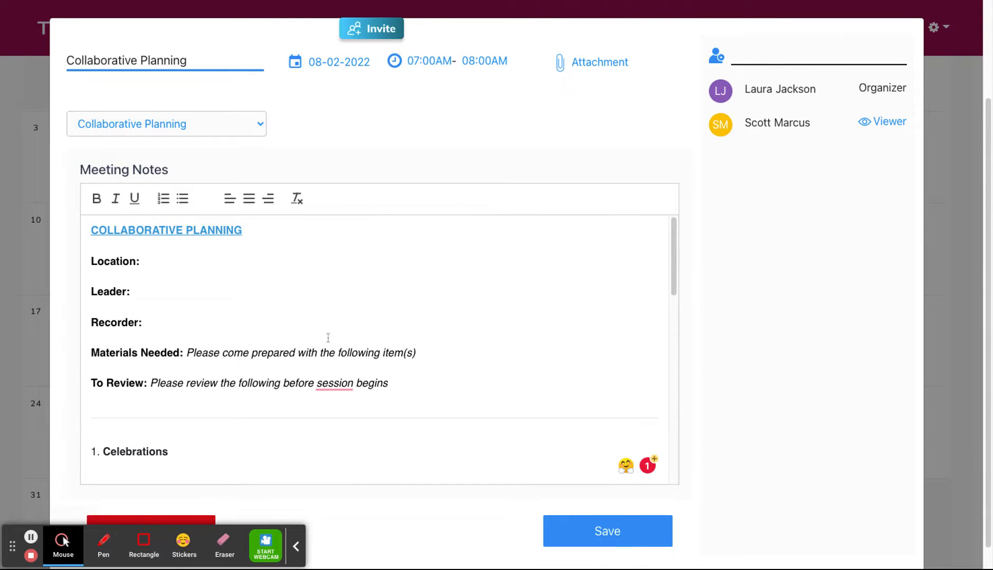
mouse_move(187, 290)
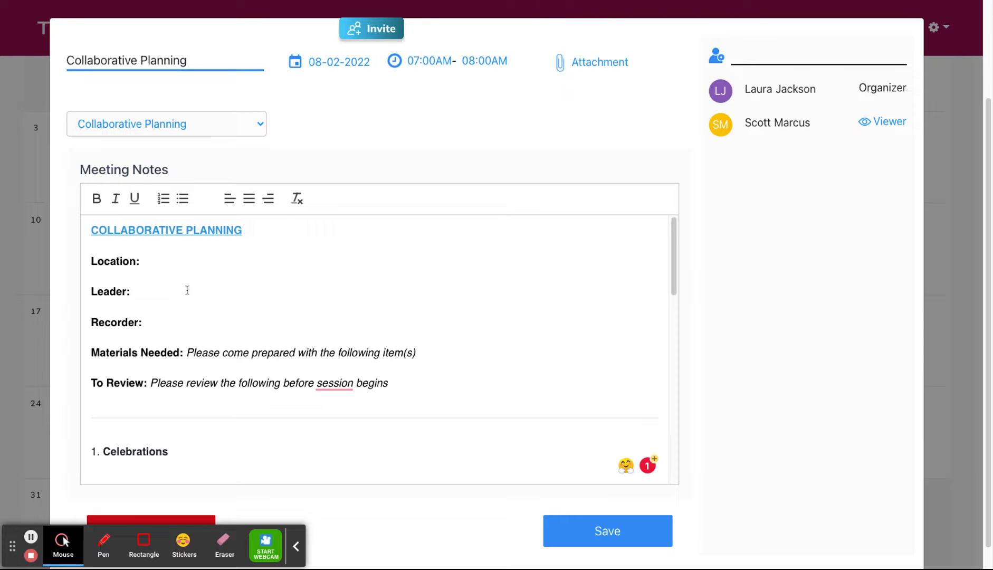
- Save the Collaborative Planning meeting and send guests the email notification
left_click(606, 531)
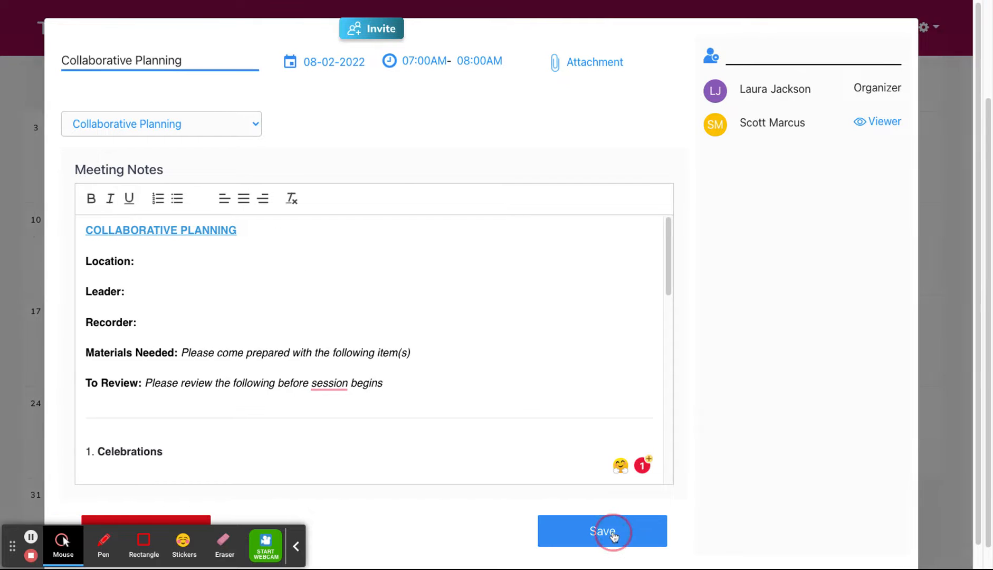
left_click(601, 531)
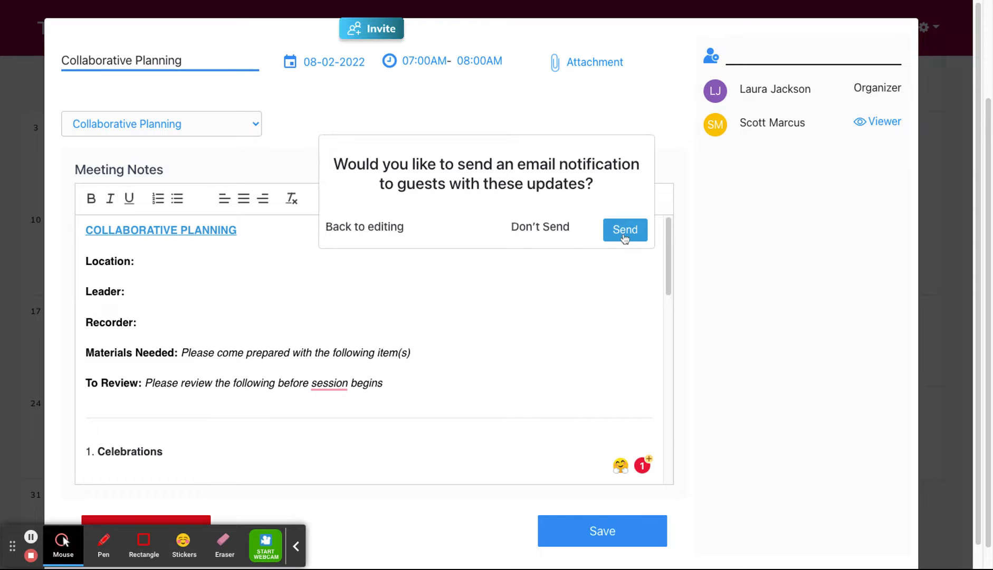
left_click(625, 231)
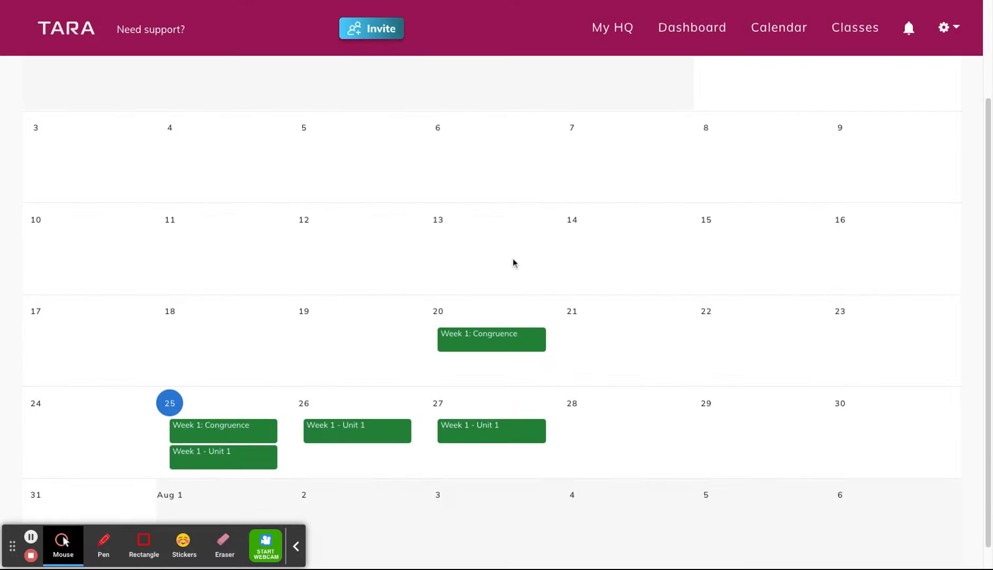
mouse_move(287, 290)
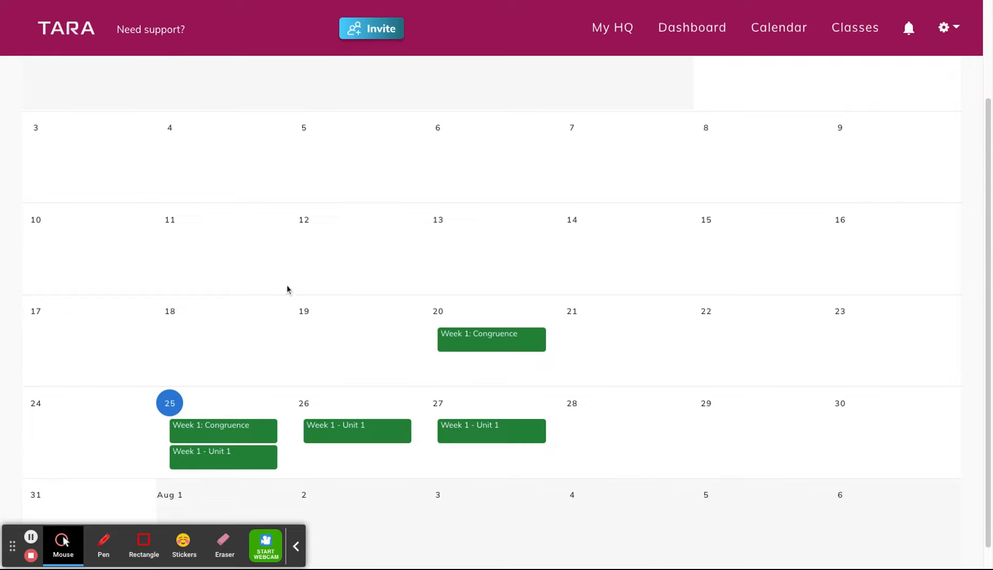
mouse_move(377, 151)
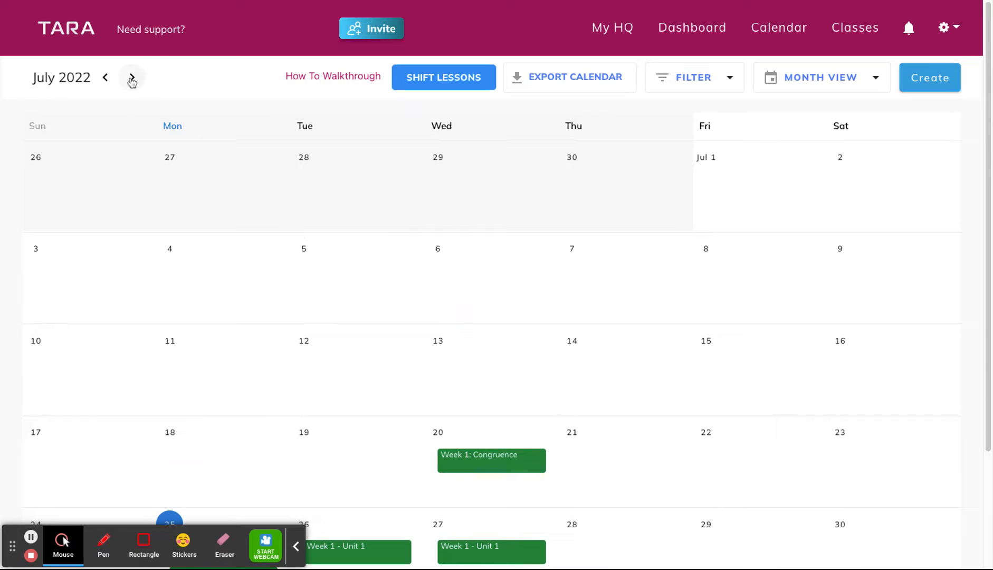
- Advance the calendar from July to August 2022 to show the Aug 2 meeting
left_click(132, 77)
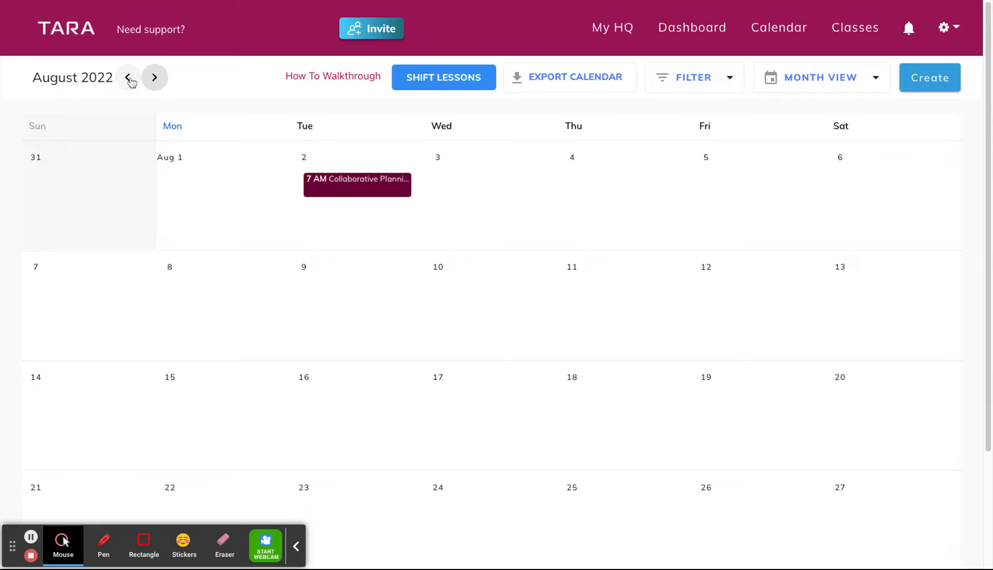
mouse_move(350, 192)
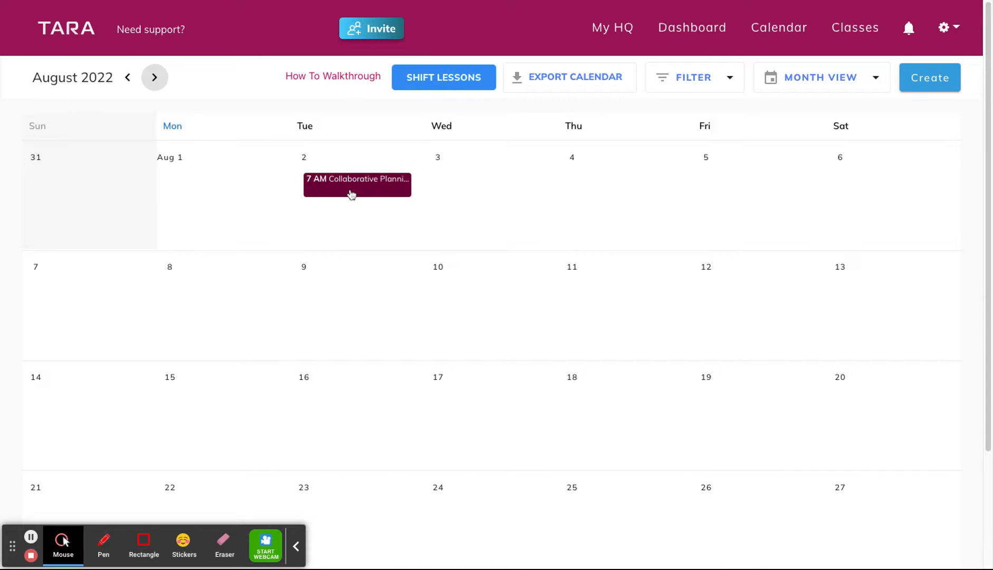
- Reopen Collaborative Planning from Aug 2, save it again and email guests the update
left_click(357, 185)
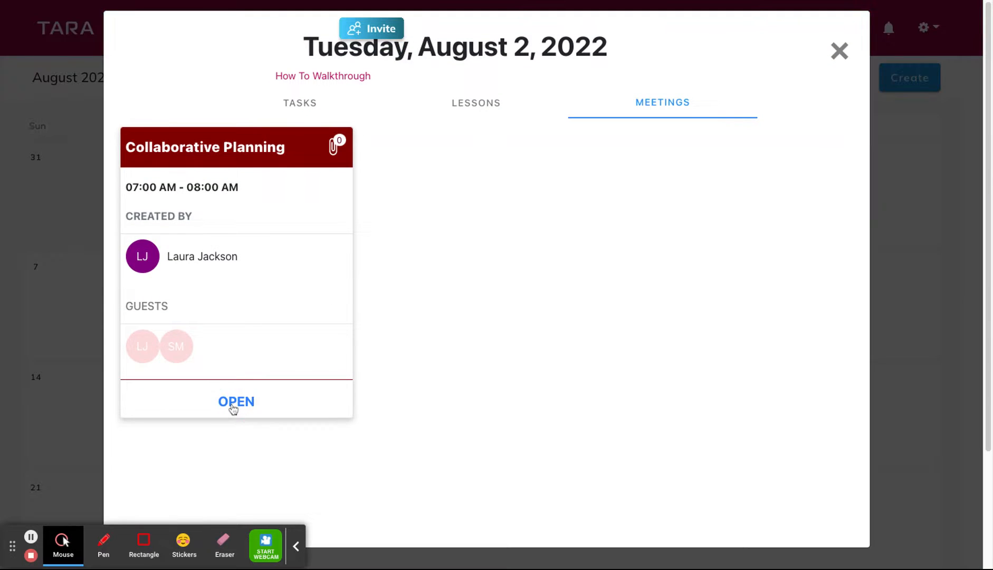
left_click(236, 401)
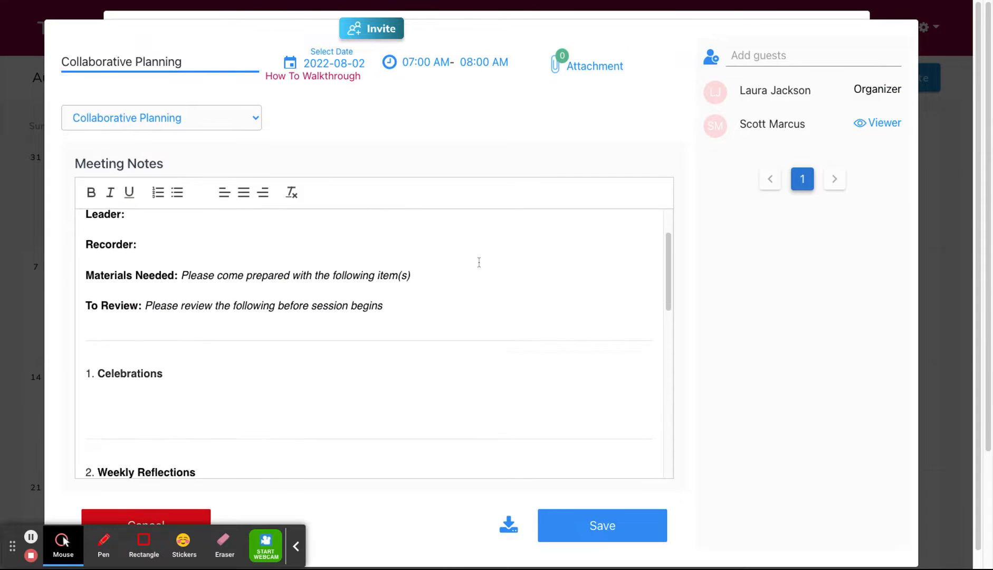
scroll("down", 3)
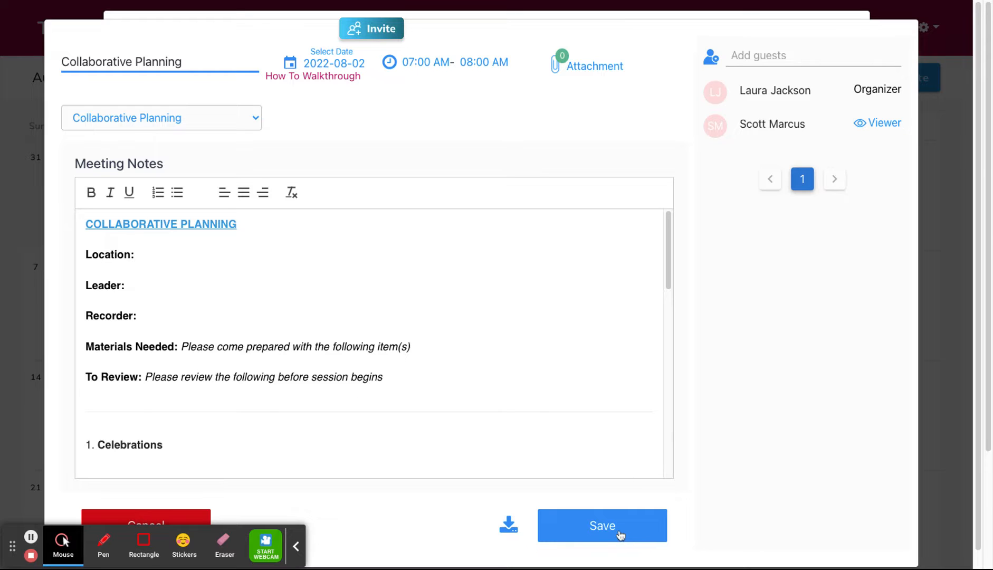
left_click(601, 524)
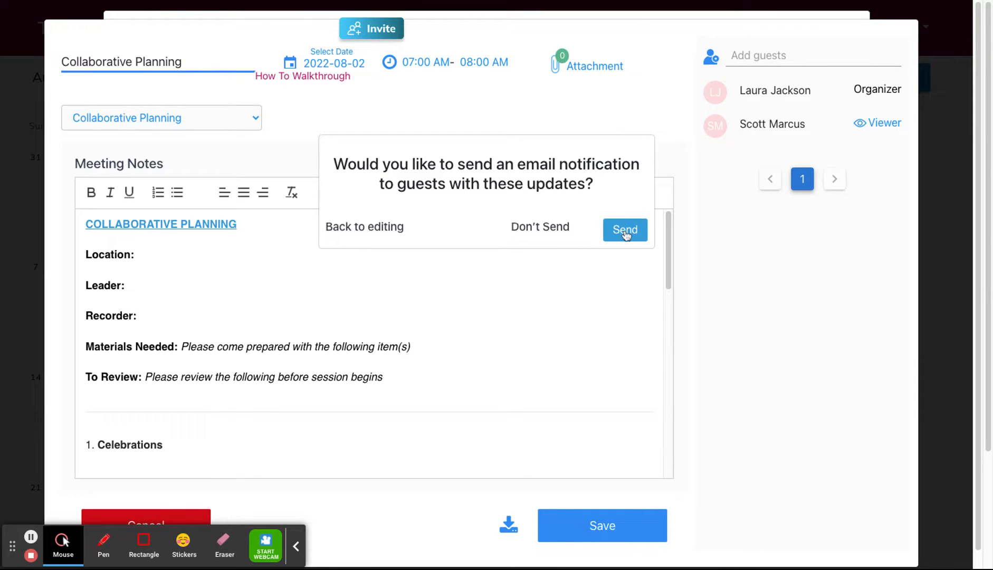
left_click(624, 229)
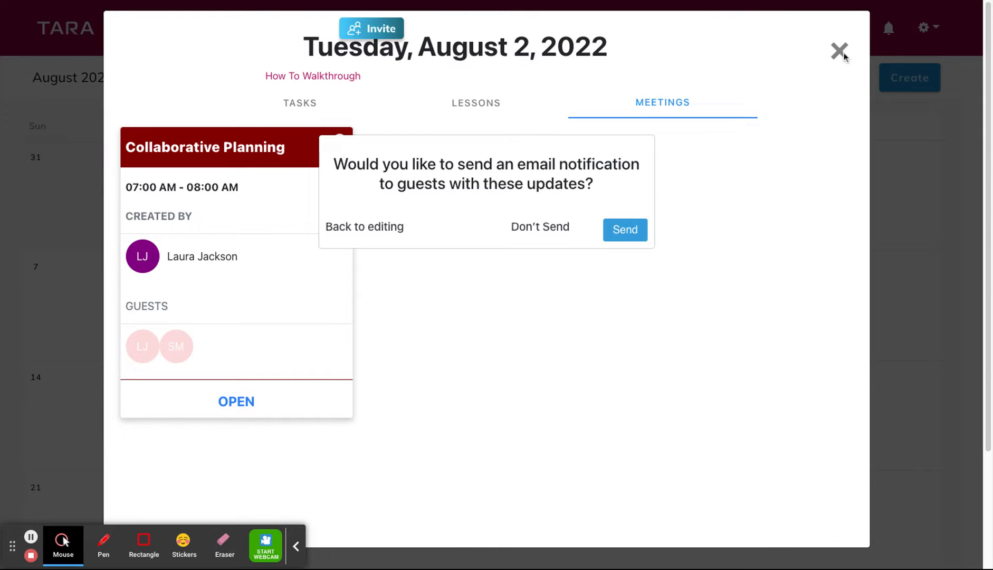
mouse_move(841, 58)
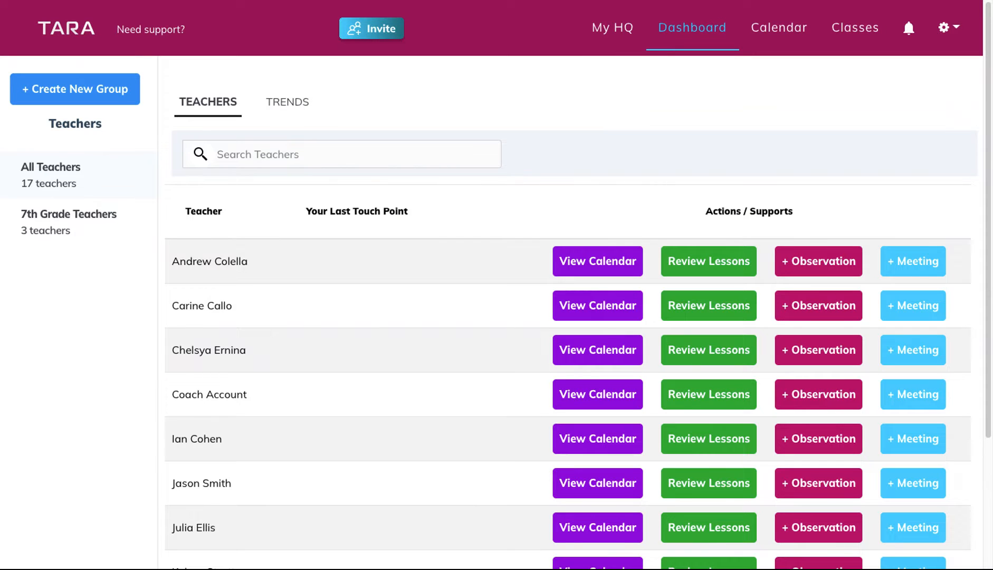
mouse_move(413, 496)
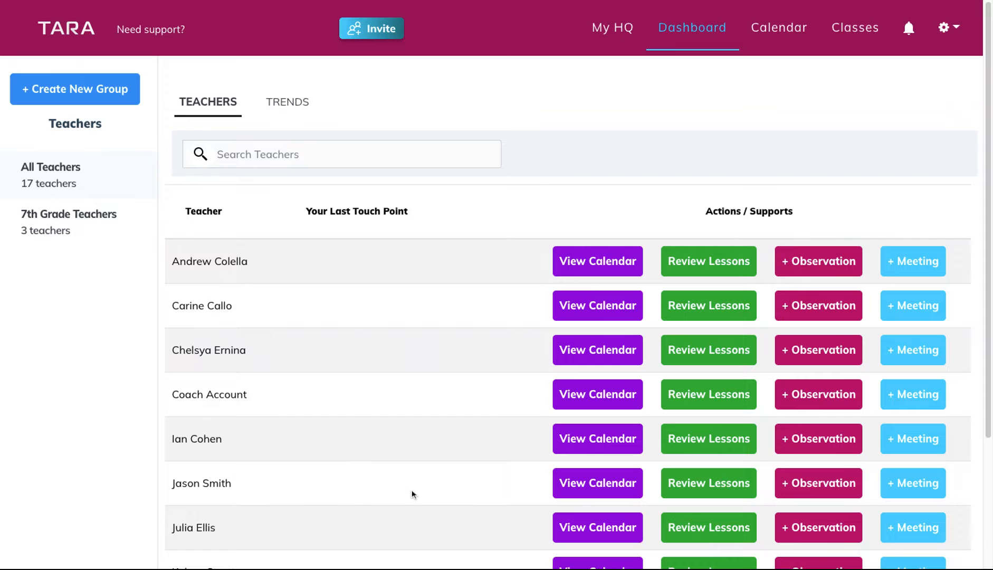
mouse_move(403, 459)
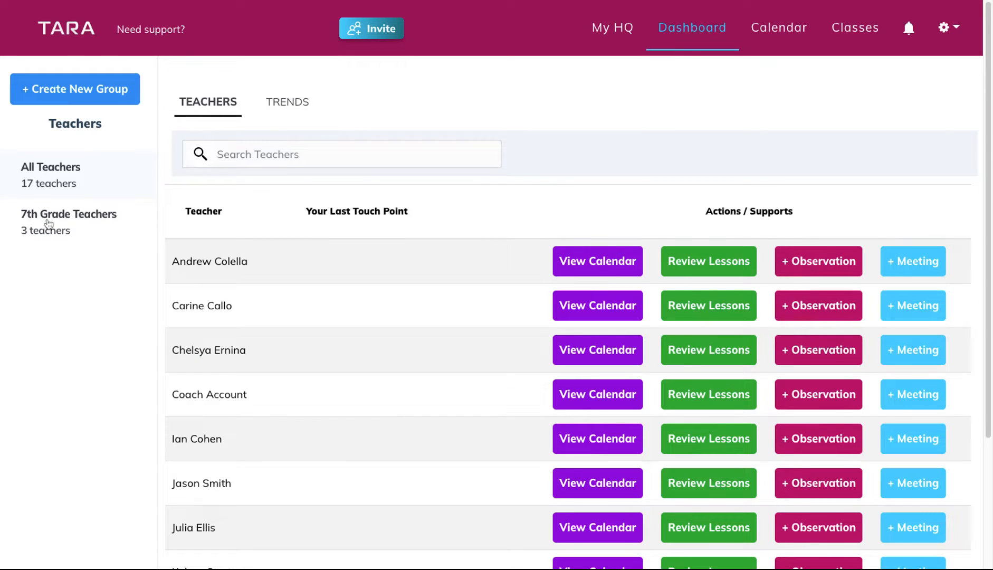
- Filter the dashboard's teacher list to the 7th Grade Teachers group
left_click(68, 215)
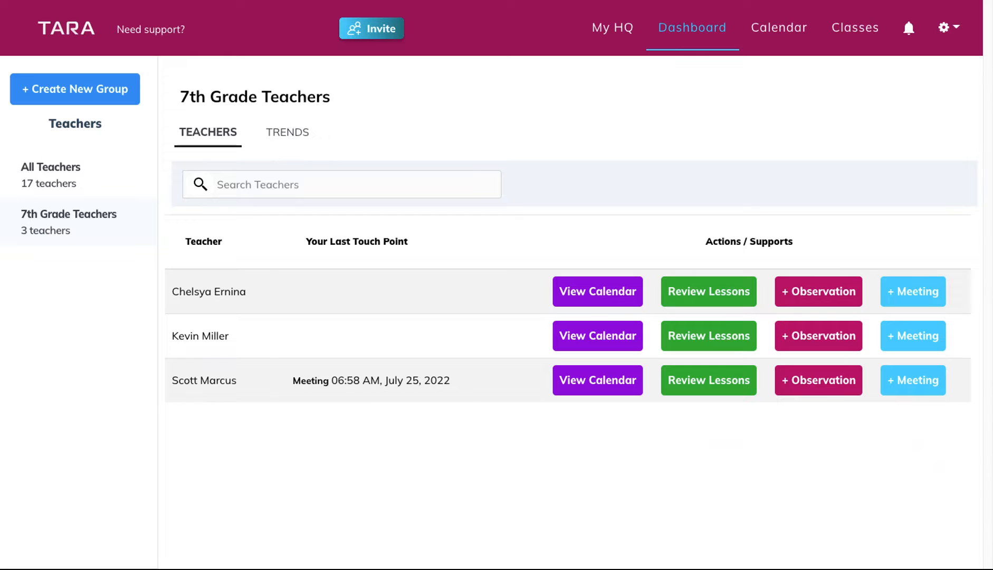
mouse_move(430, 353)
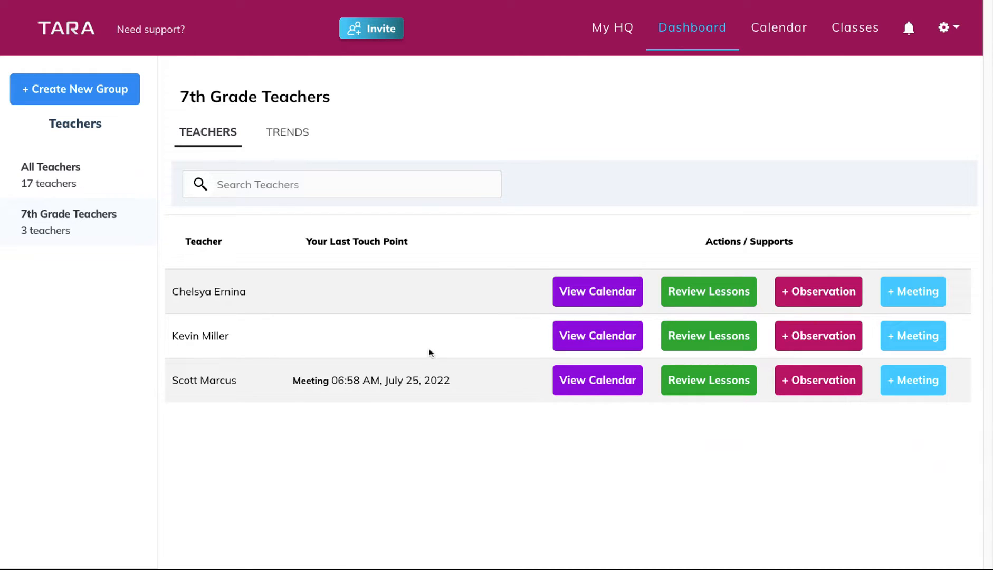
mouse_move(685, 299)
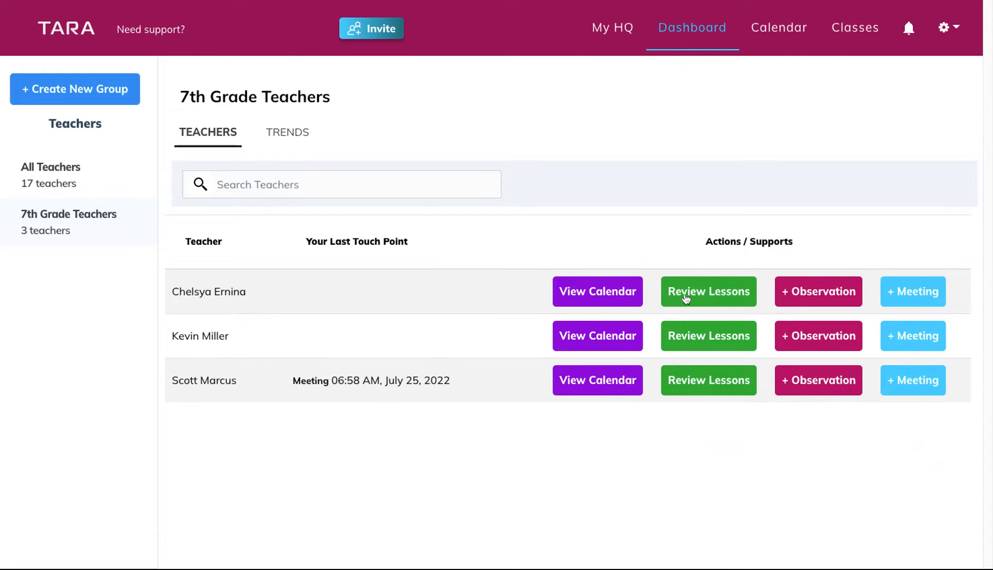
mouse_move(921, 347)
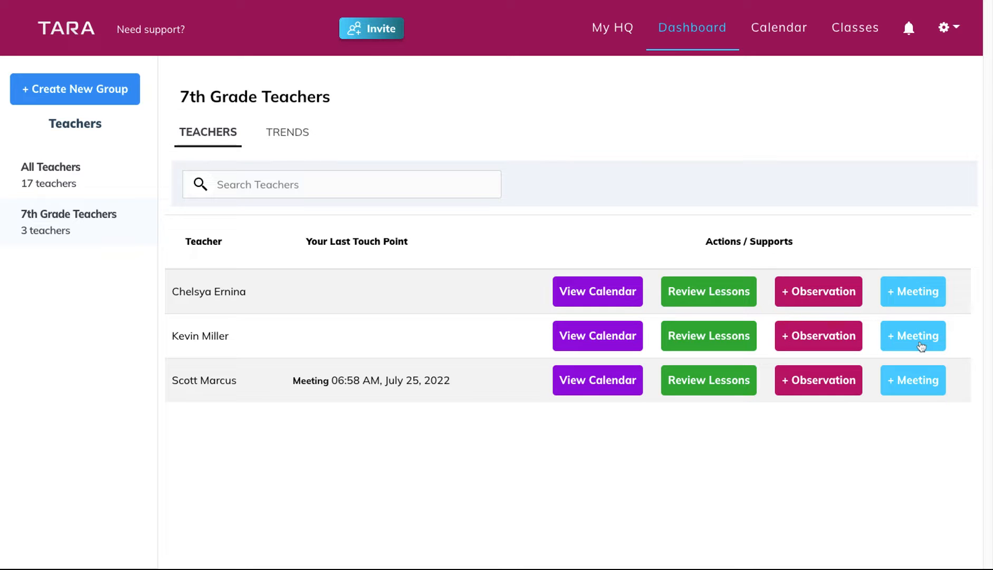
left_click(913, 335)
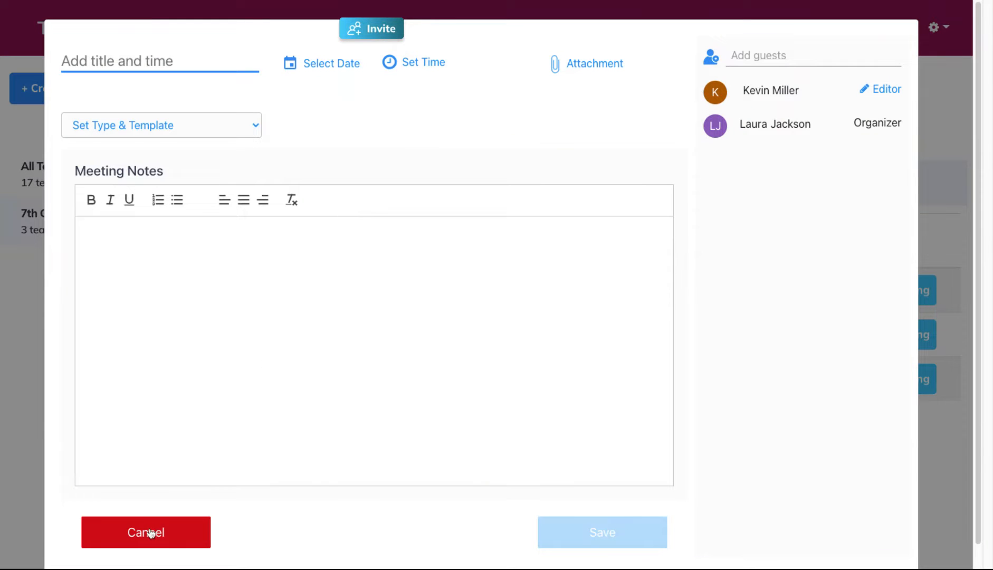
left_click(146, 532)
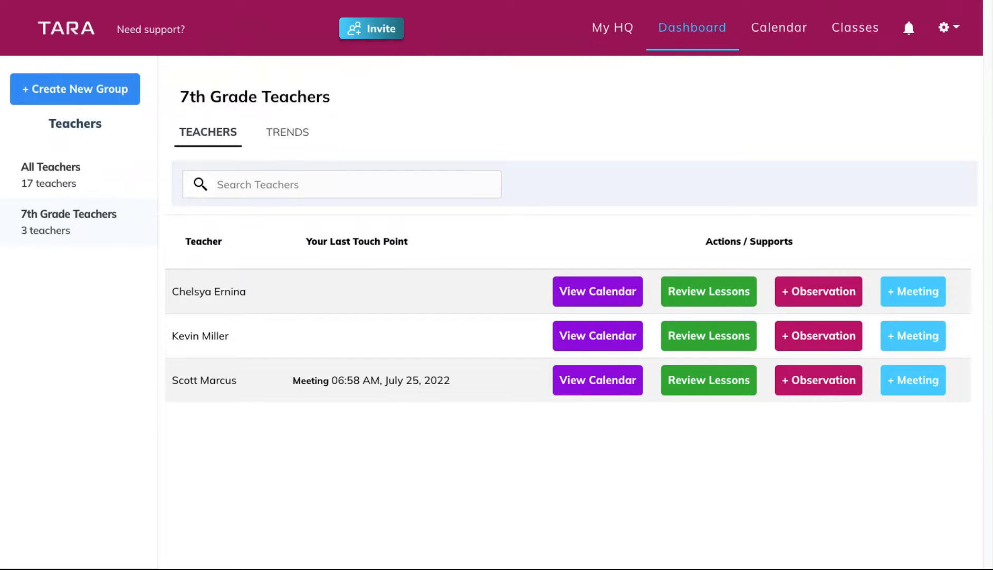
- Show the group's Trends meetings record, listing Collaborative Planning on 08/02/2022 at 07:00 AM
left_click(287, 132)
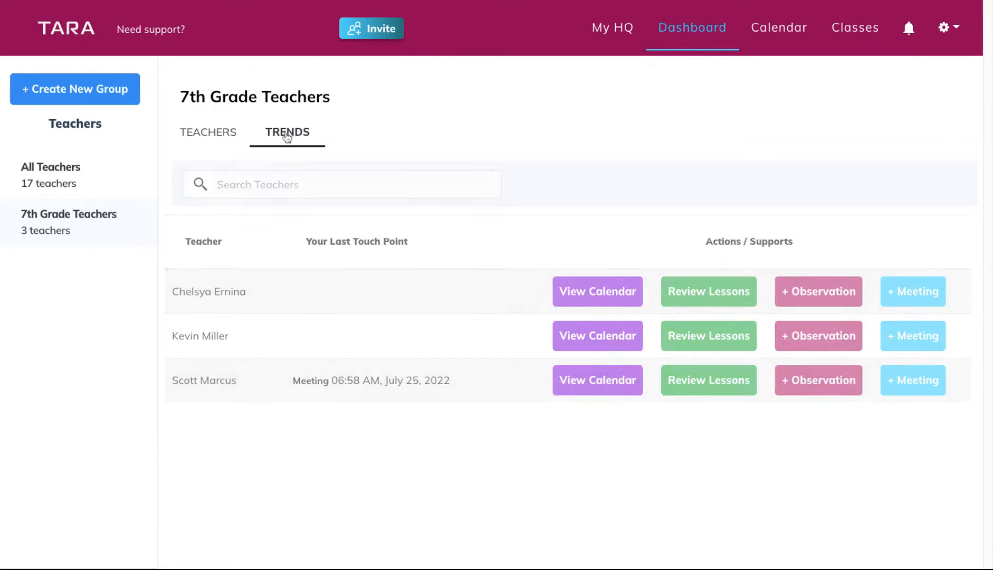
left_click(287, 132)
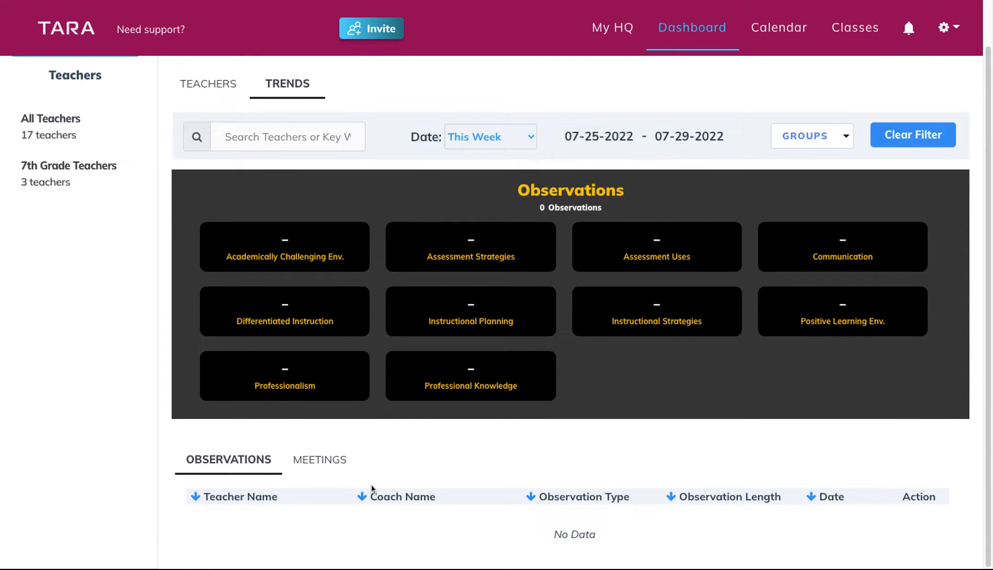
left_click(318, 461)
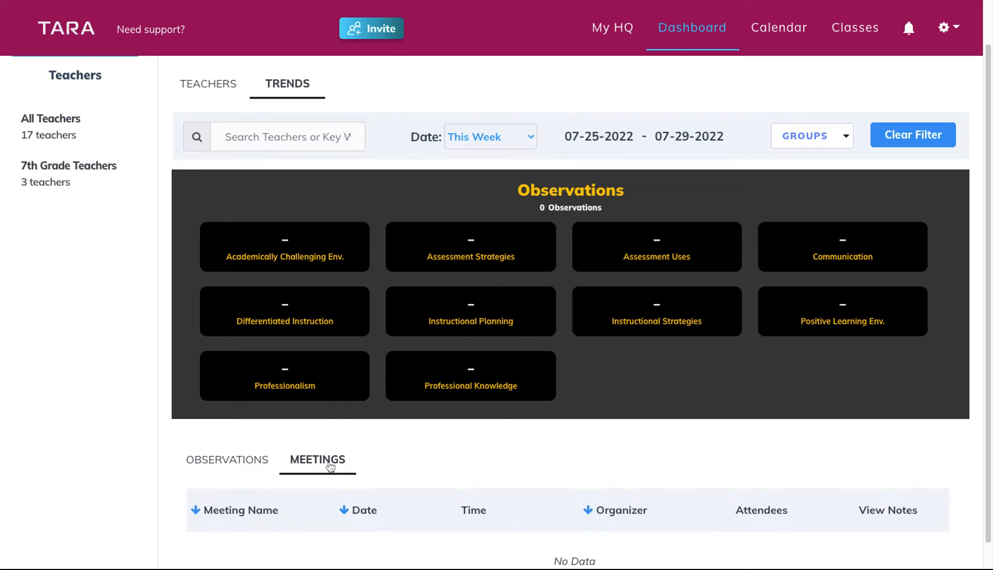
scroll("down", 3)
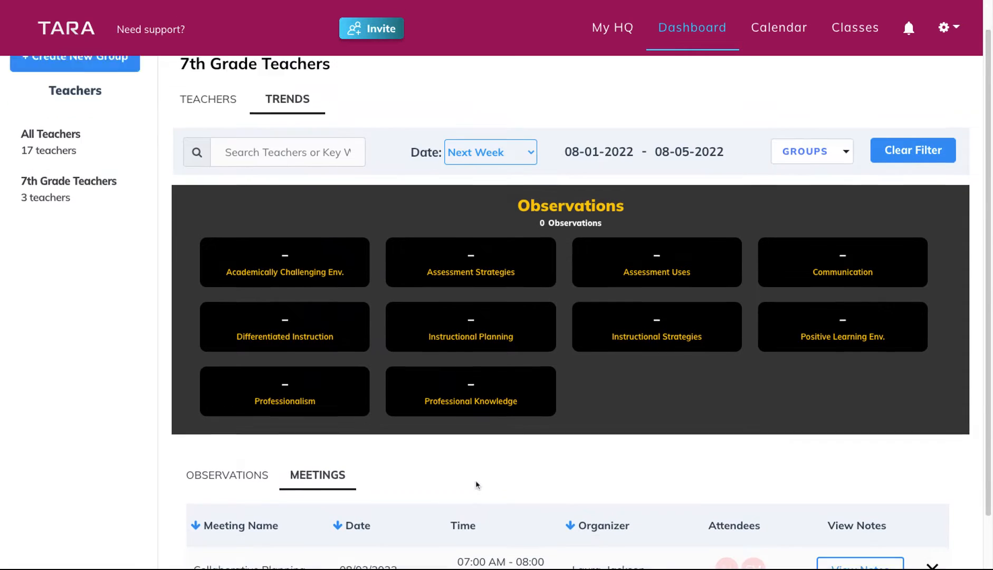
scroll("down", 3)
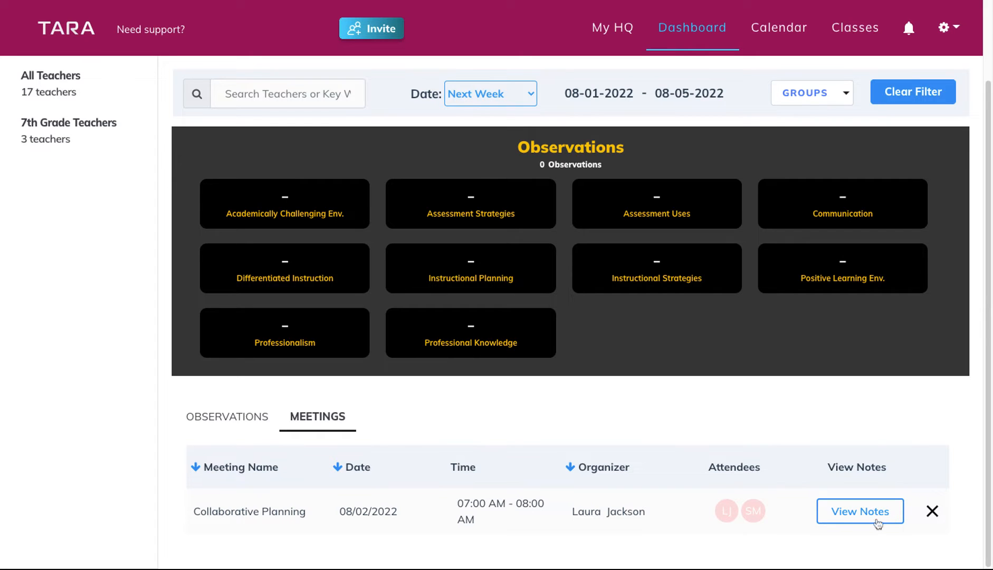
mouse_move(860, 515)
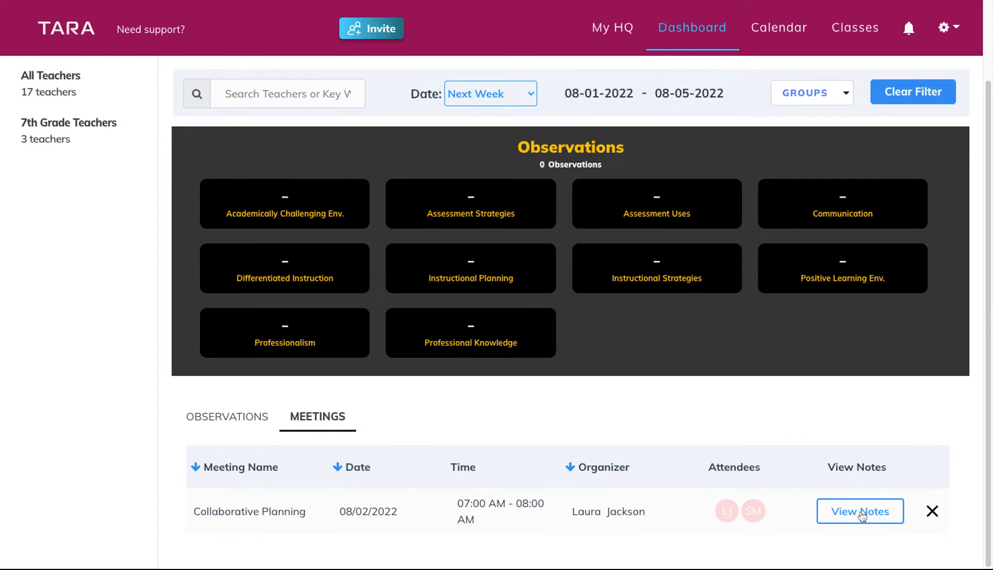
mouse_move(154, 427)
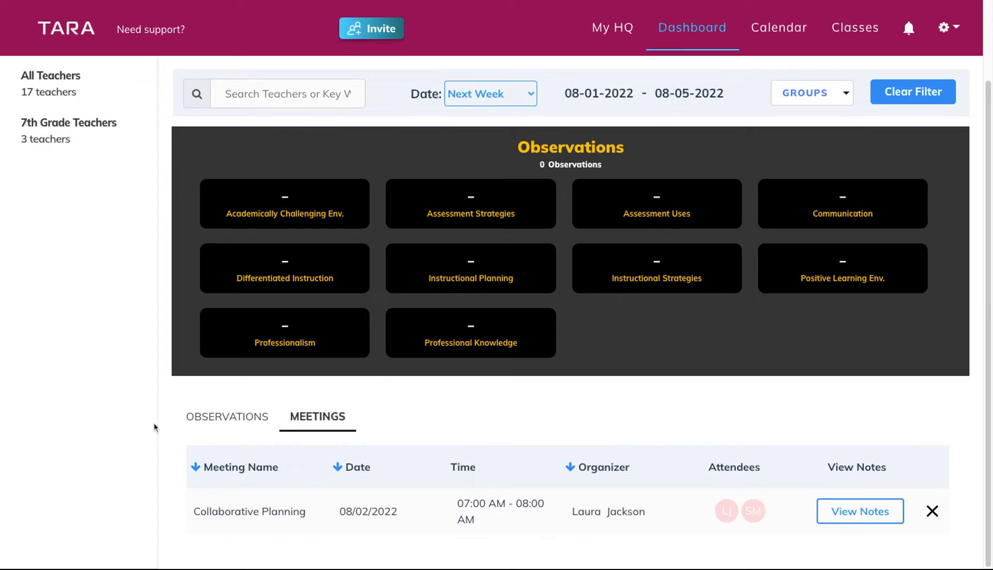
mouse_move(239, 427)
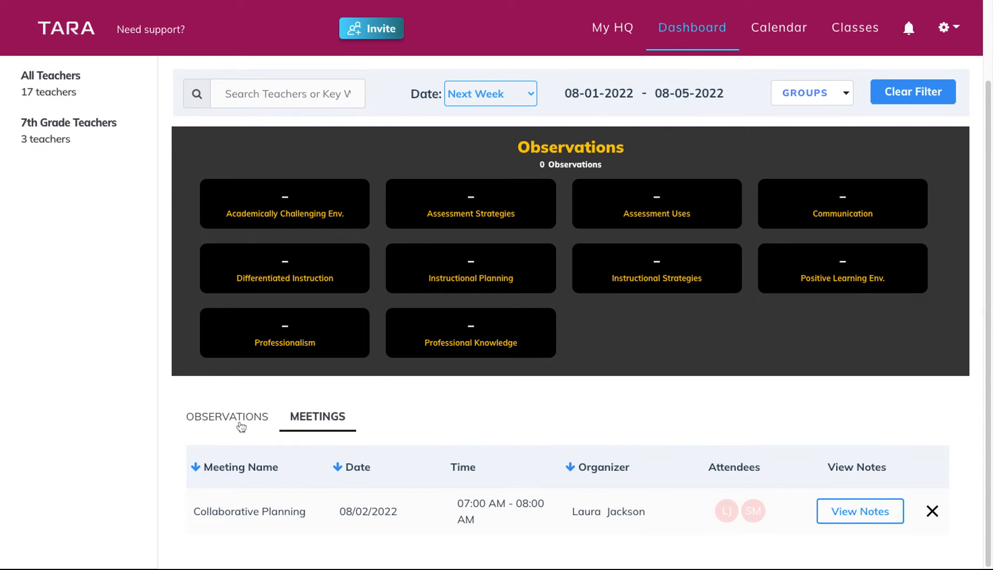